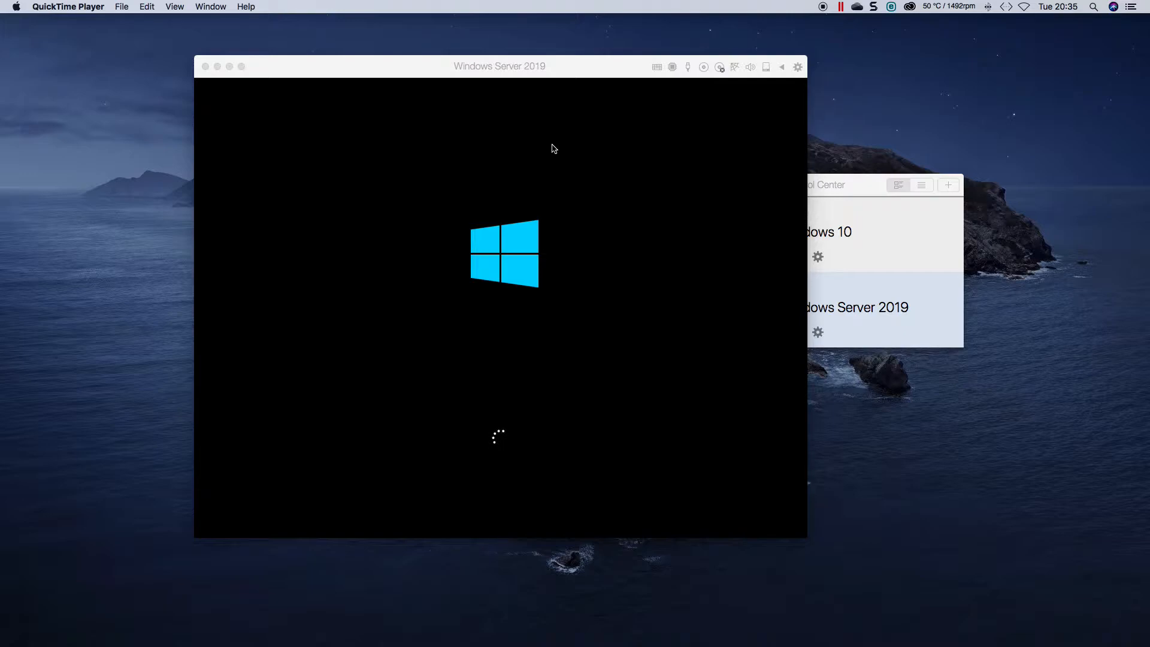
mouse_move(551, 156)
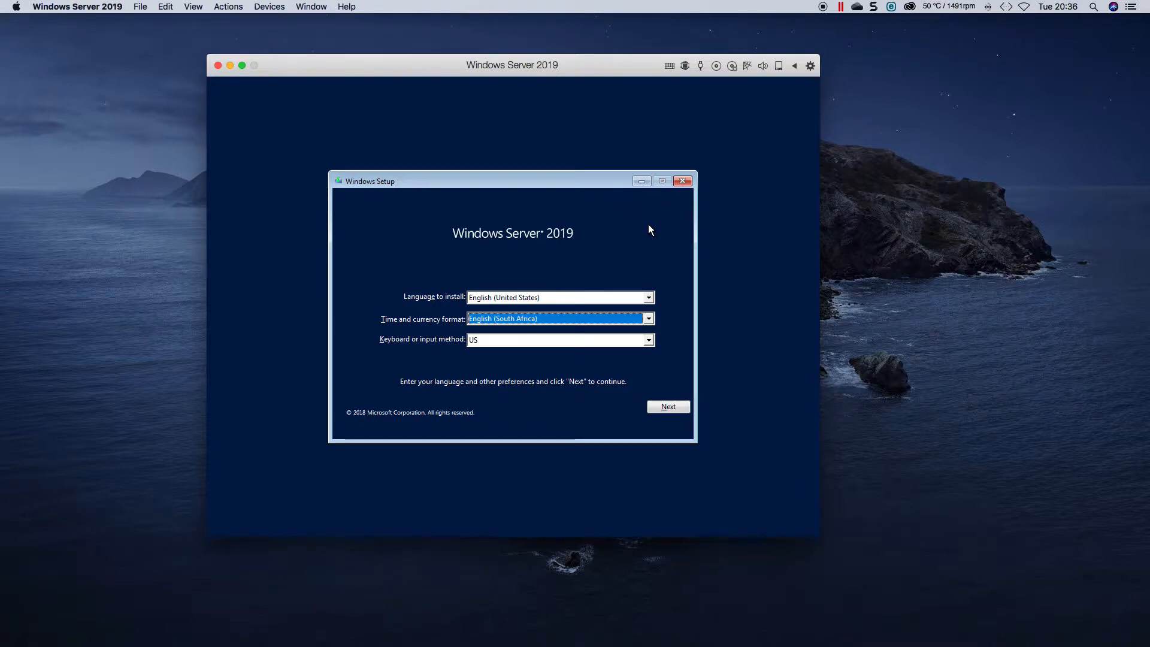
mouse_move(680, 423)
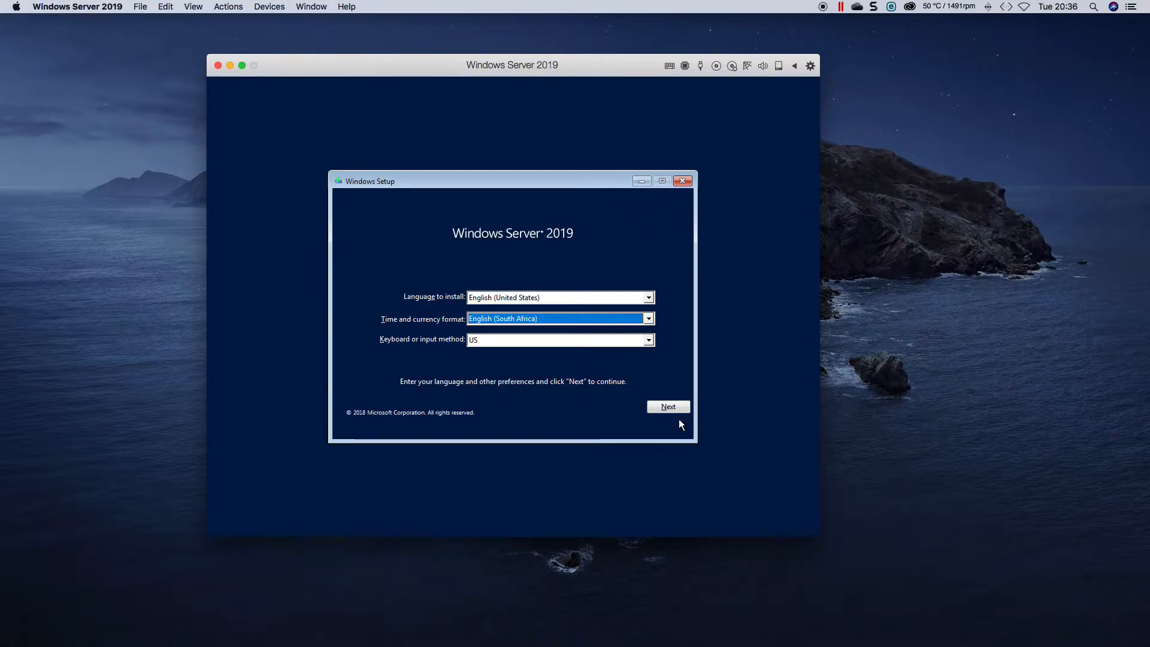
- Continue past the language and keyboard settings without entering a product key
left_click(669, 406)
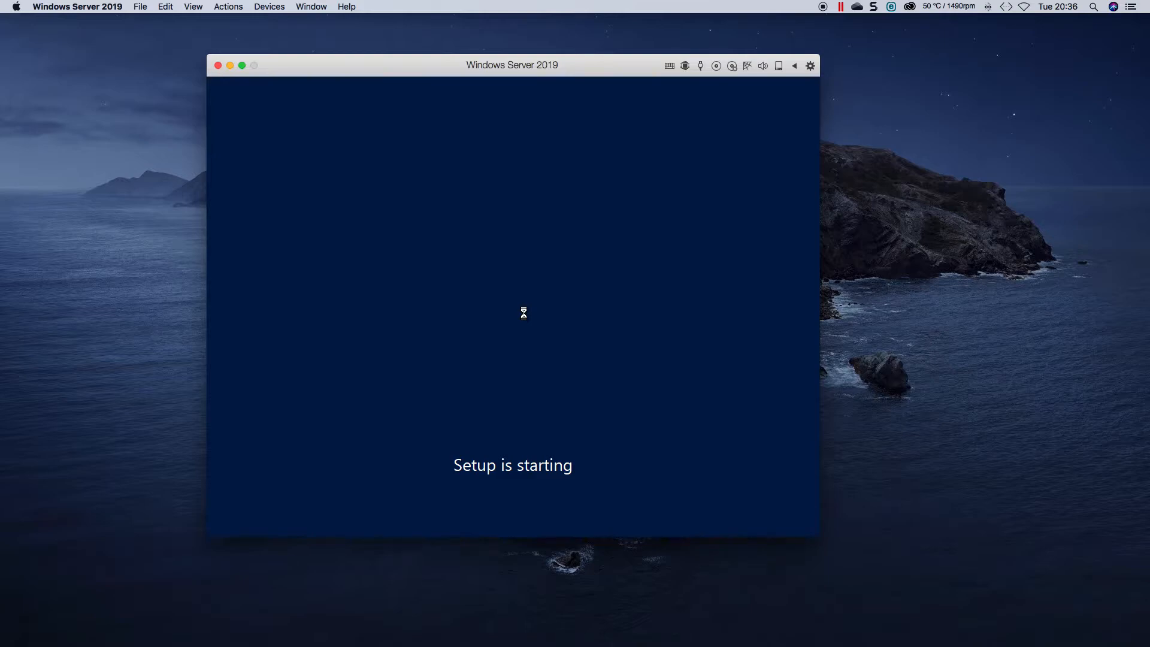
mouse_move(626, 229)
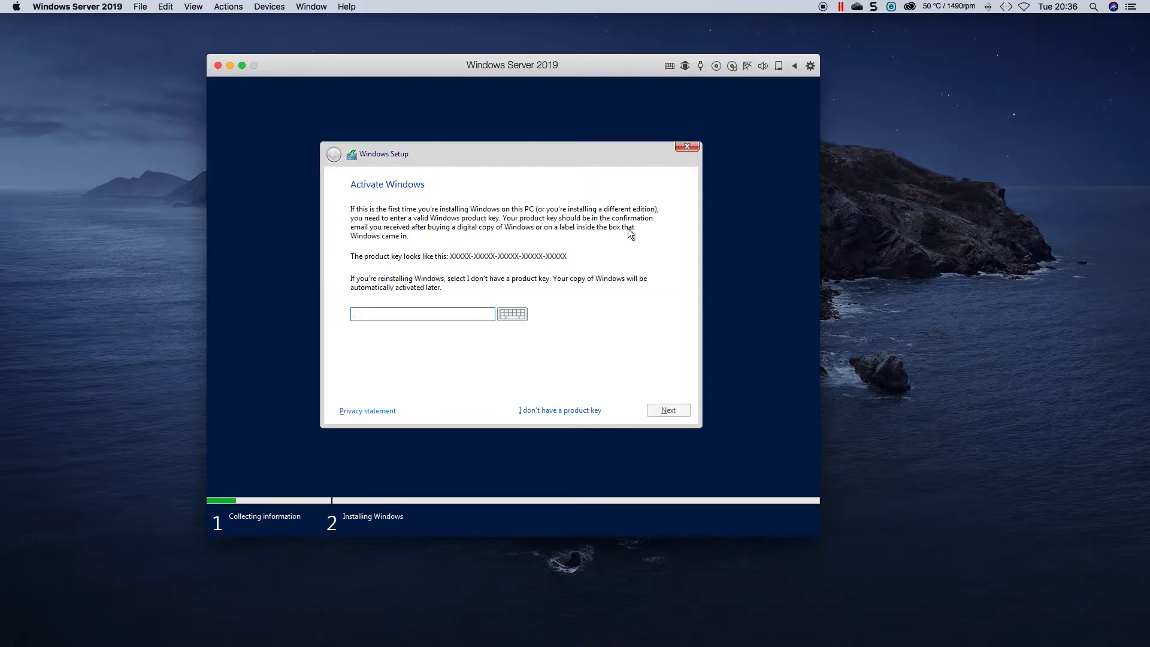
left_click(560, 410)
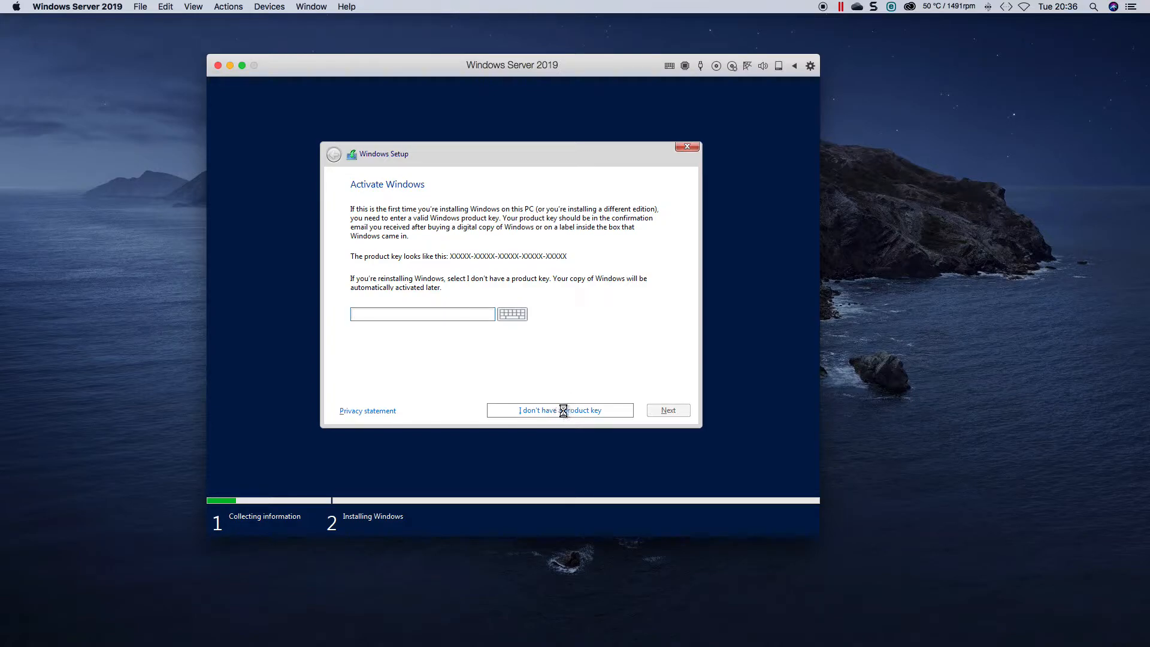
left_click(559, 410)
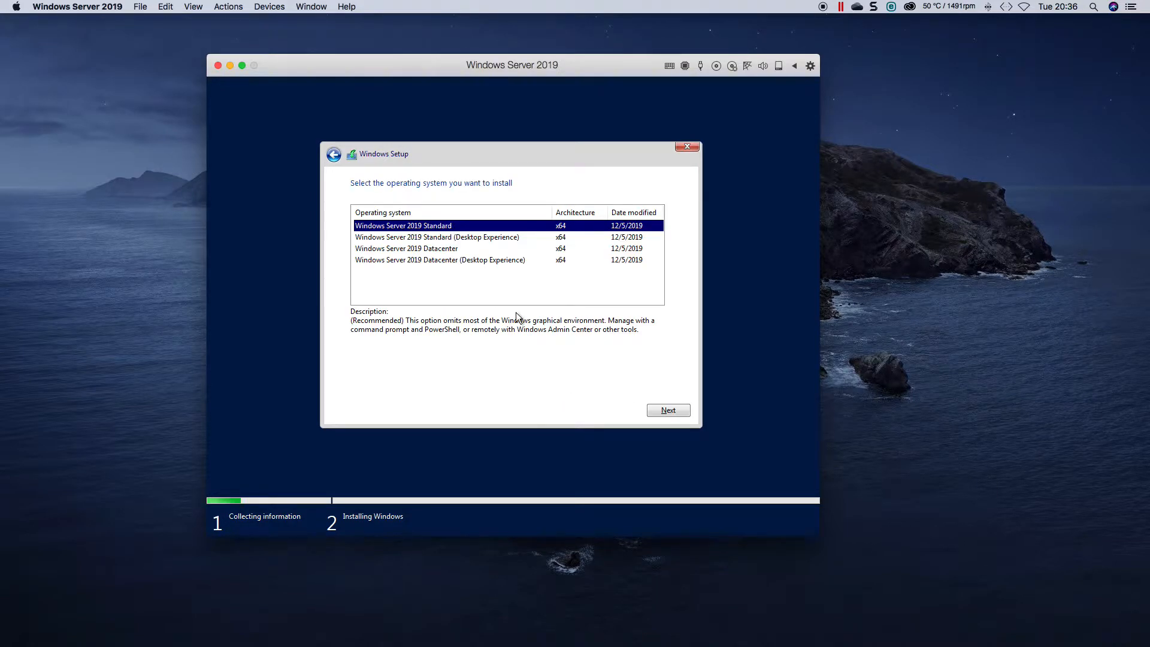
mouse_move(435, 252)
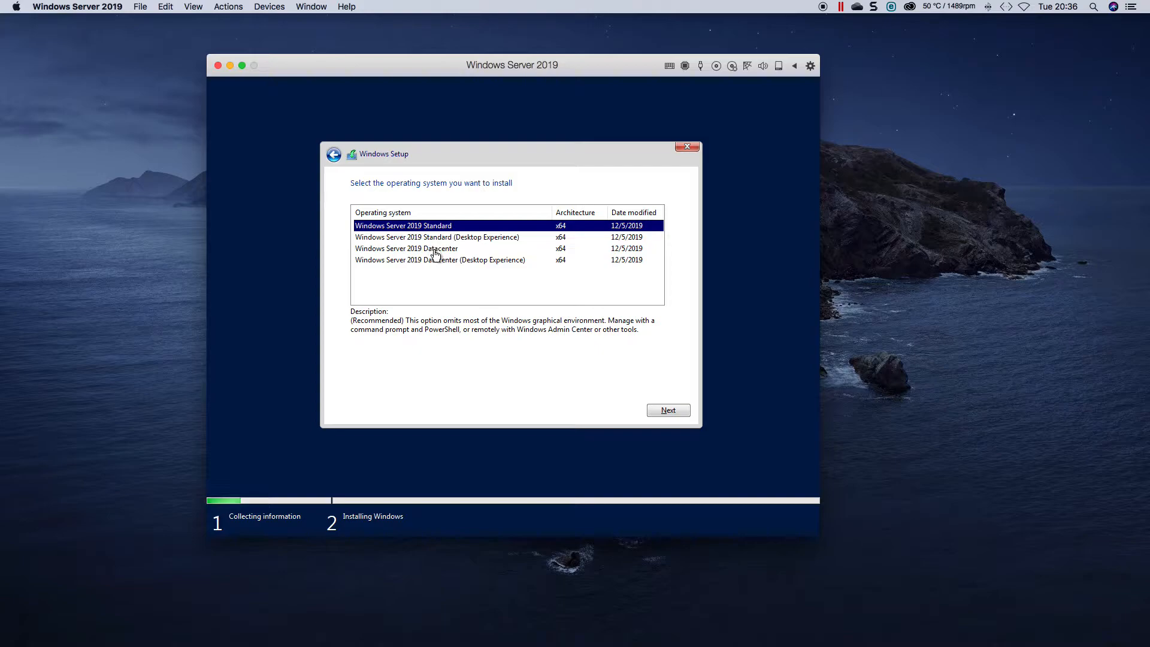
- Choose Windows Server 2019 Datacenter and accept the license terms
left_click(430, 248)
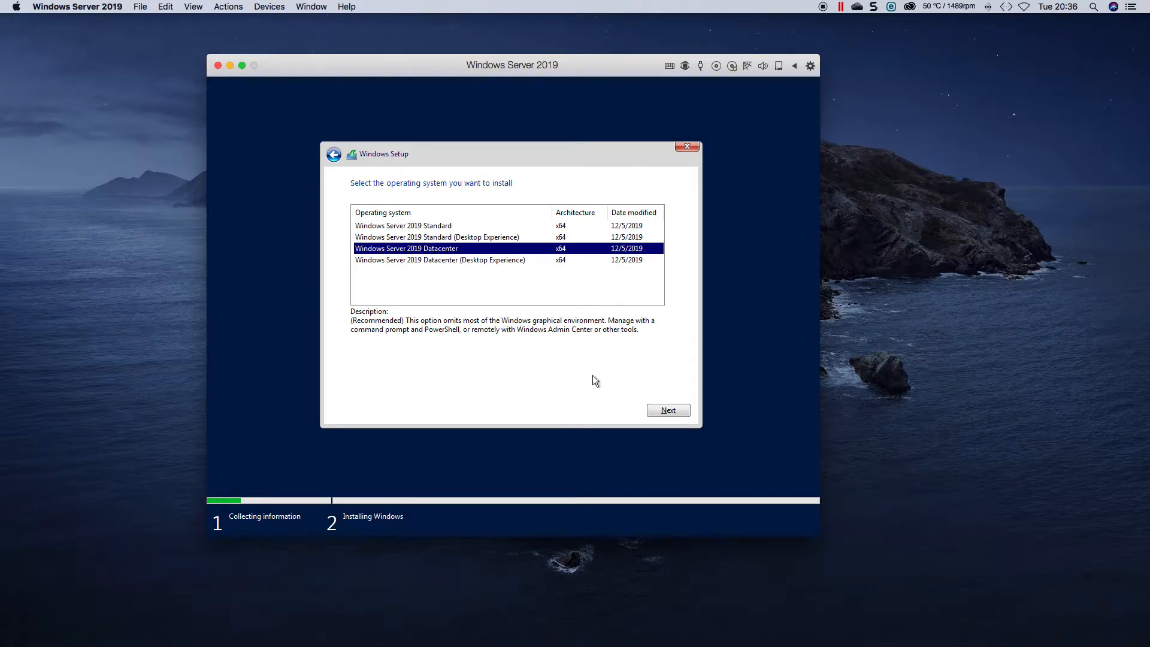
left_click(669, 410)
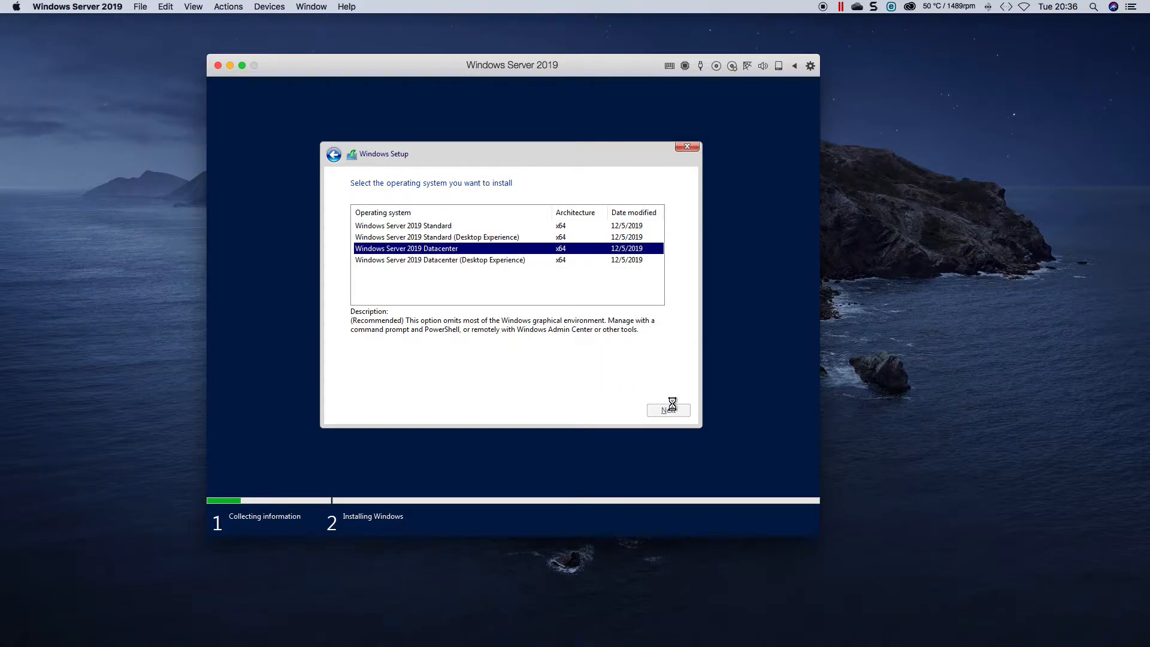
left_click(668, 410)
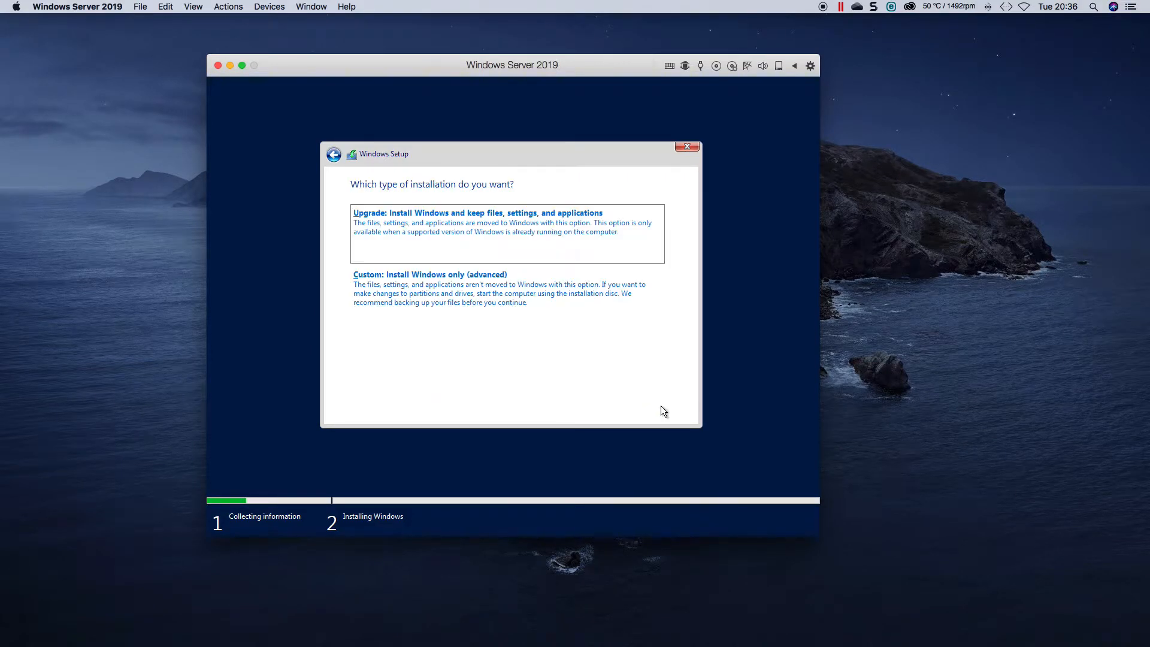
- Choose a custom install and delete the 49.4 GB primary and Recovery partitions, leaving 50 GB unallocated
left_click(430, 274)
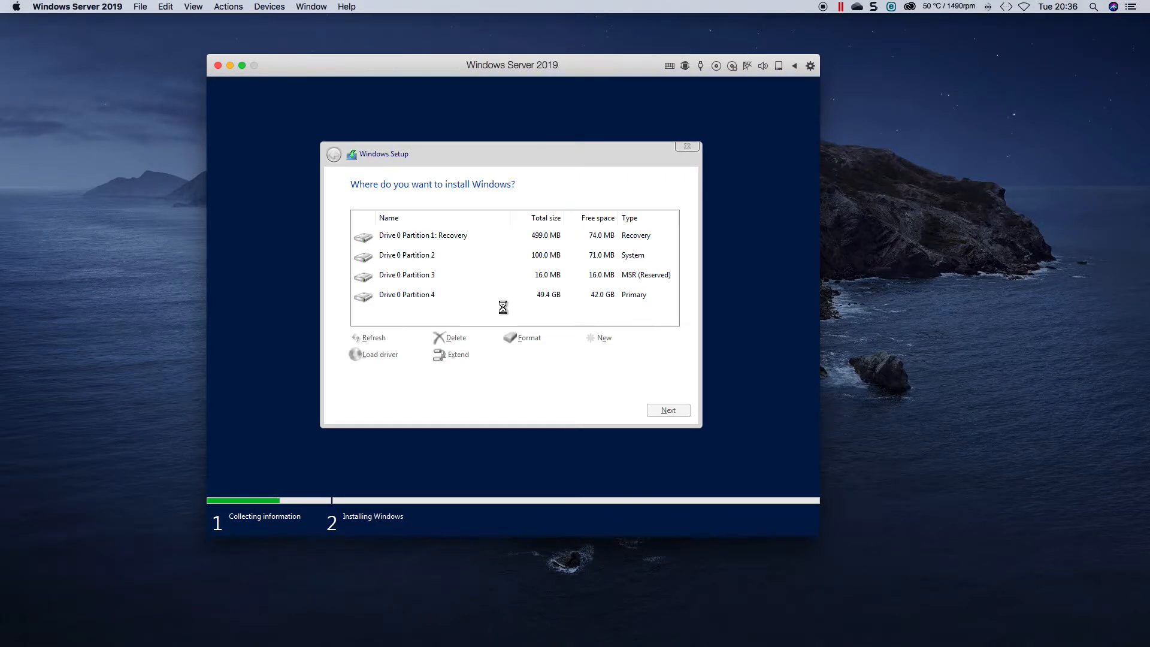
left_click(430, 295)
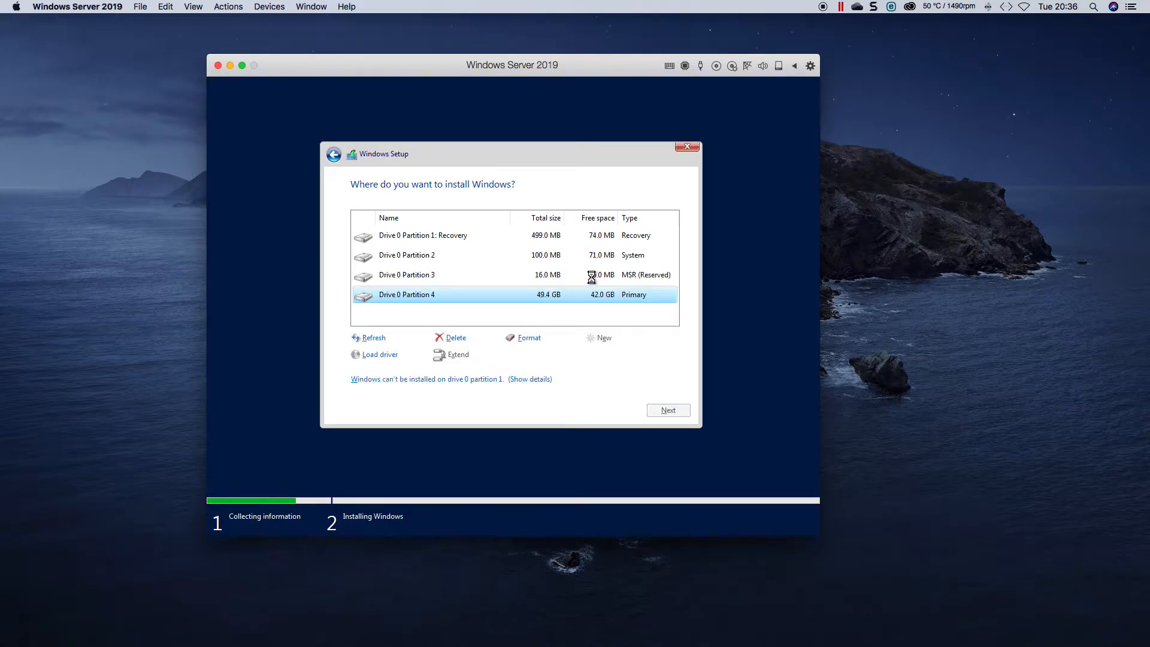
left_click(455, 337)
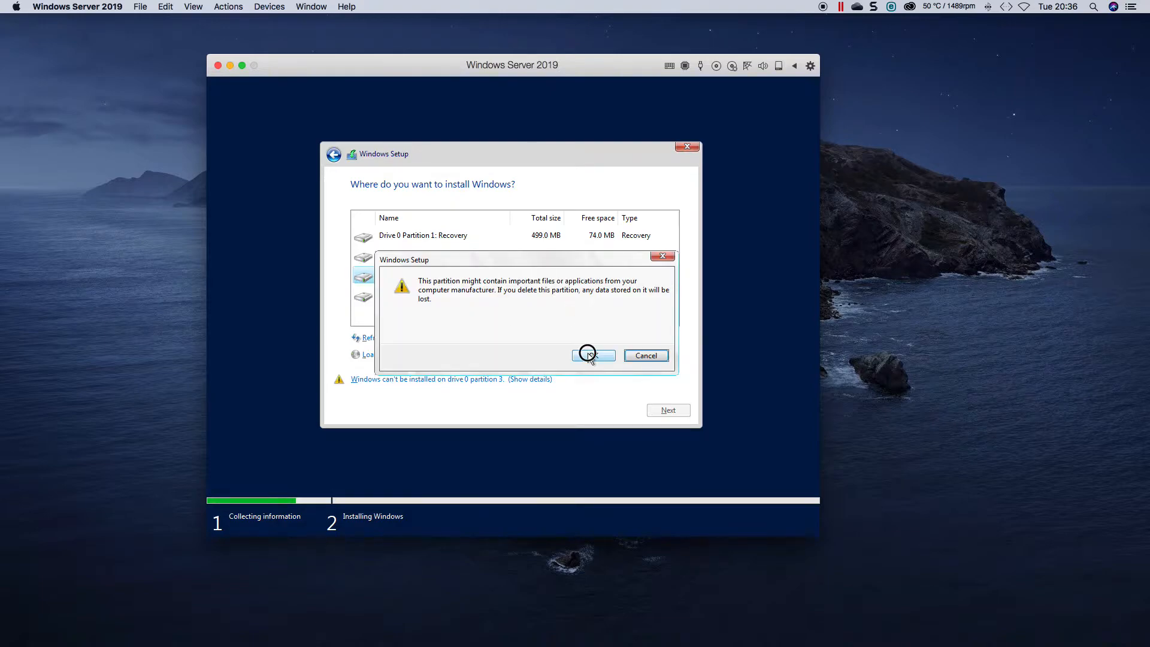
left_click(589, 355)
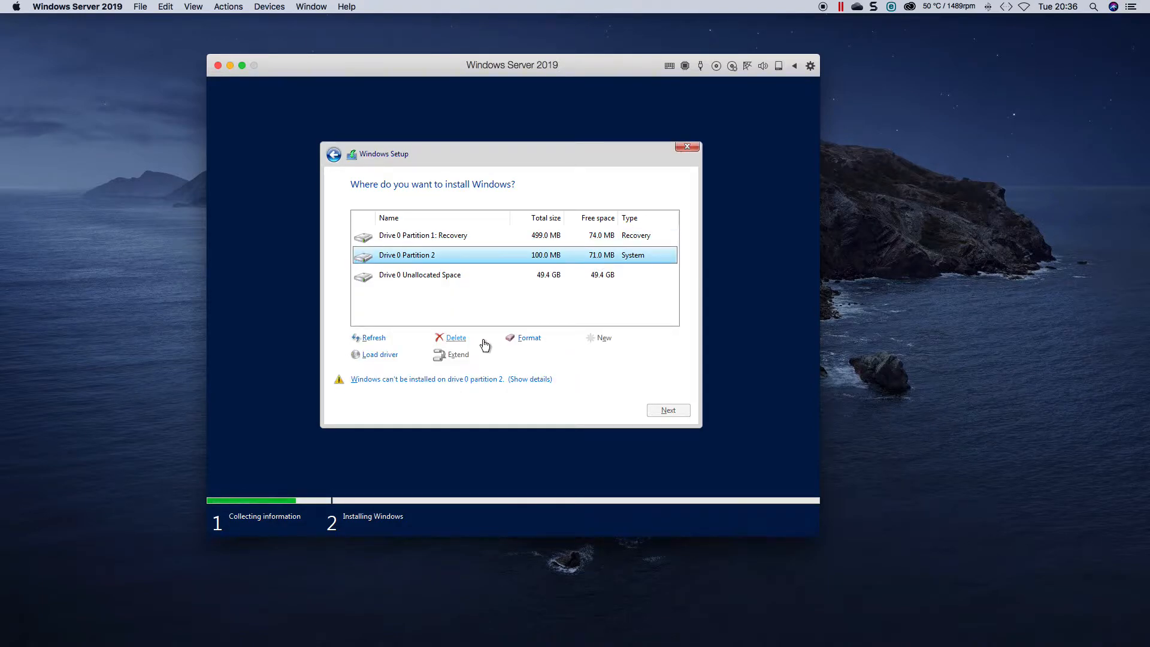
left_click(455, 337)
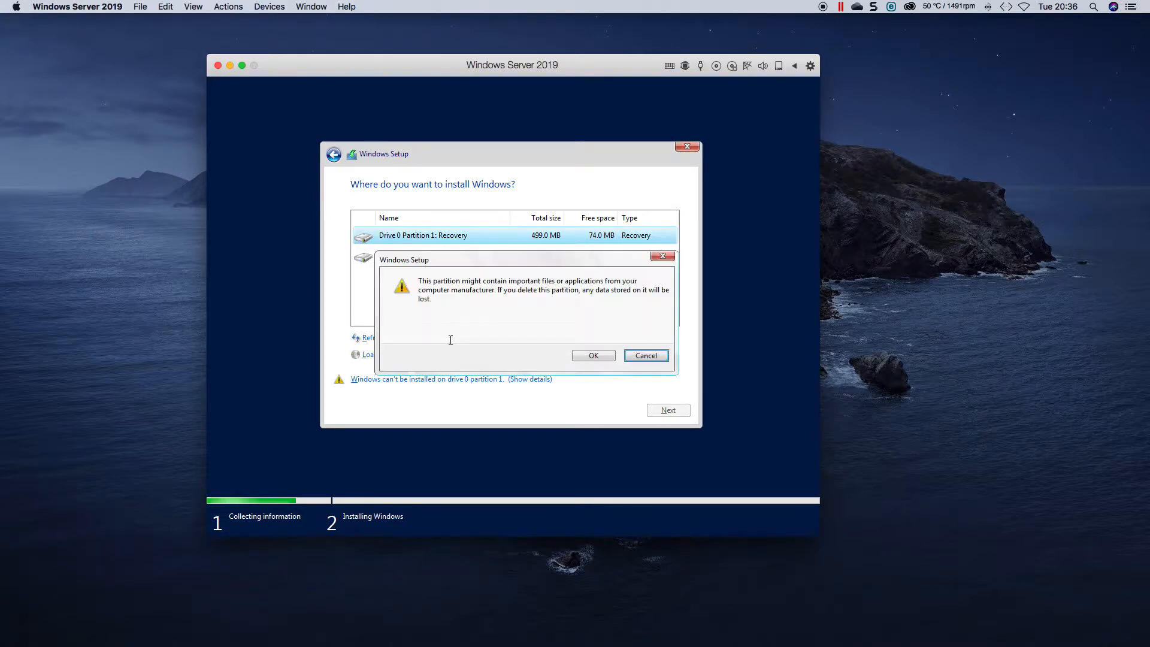
left_click(593, 355)
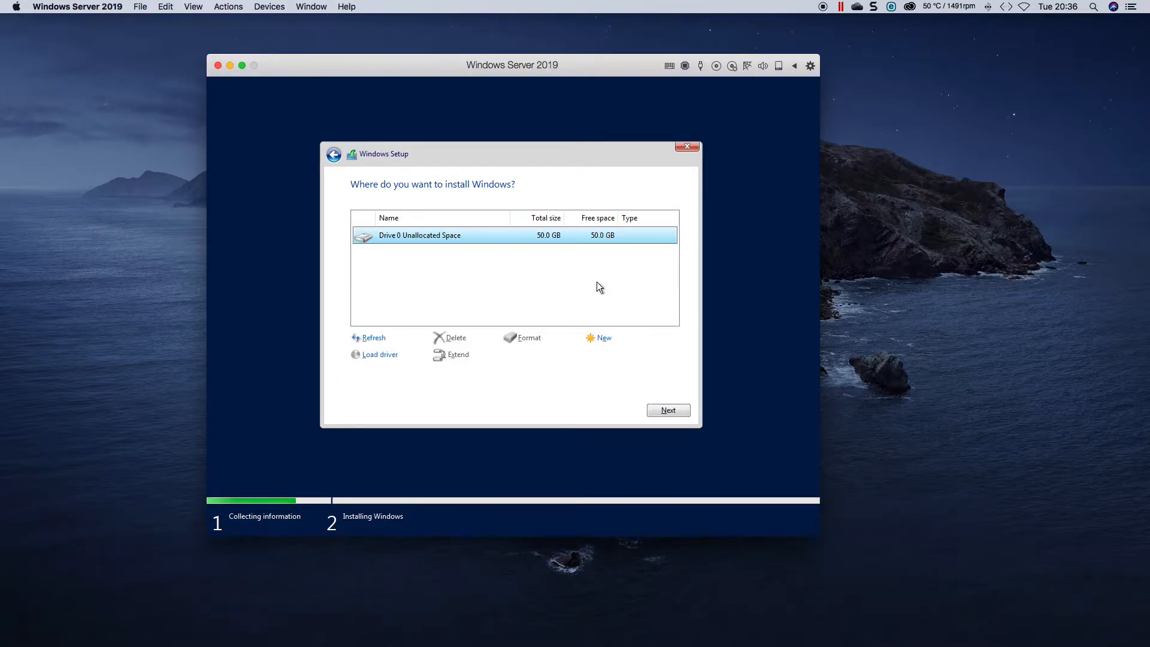
left_click(669, 410)
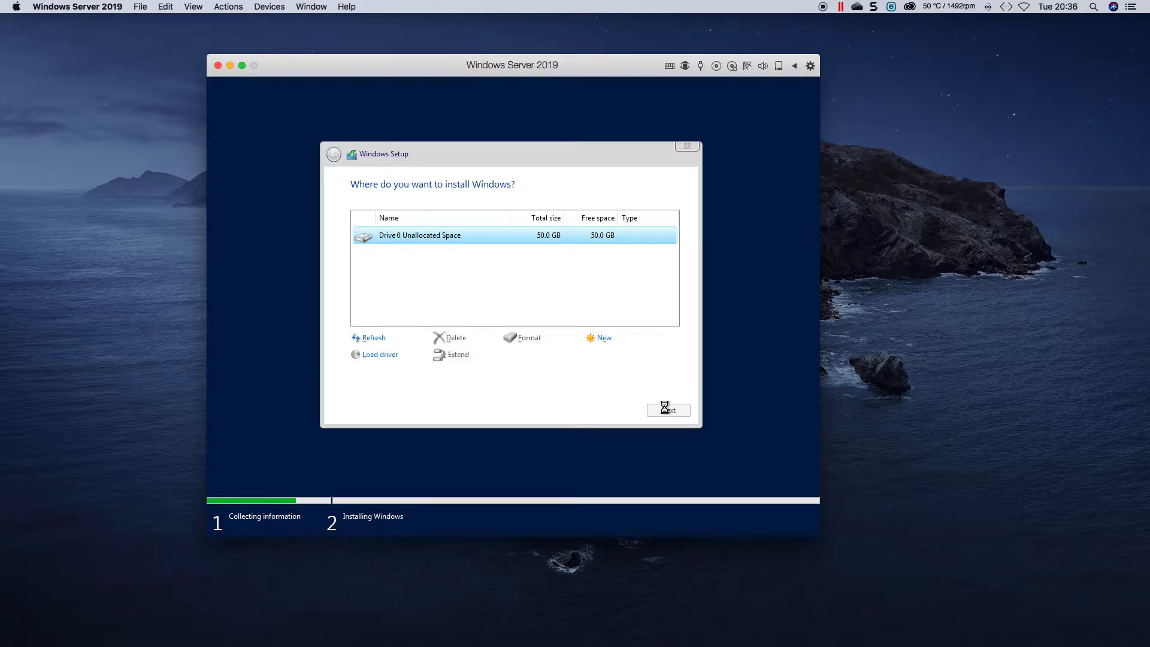
- Install Windows Server 2019 onto Drive 0 unallocated space and let the files copy
left_click(667, 410)
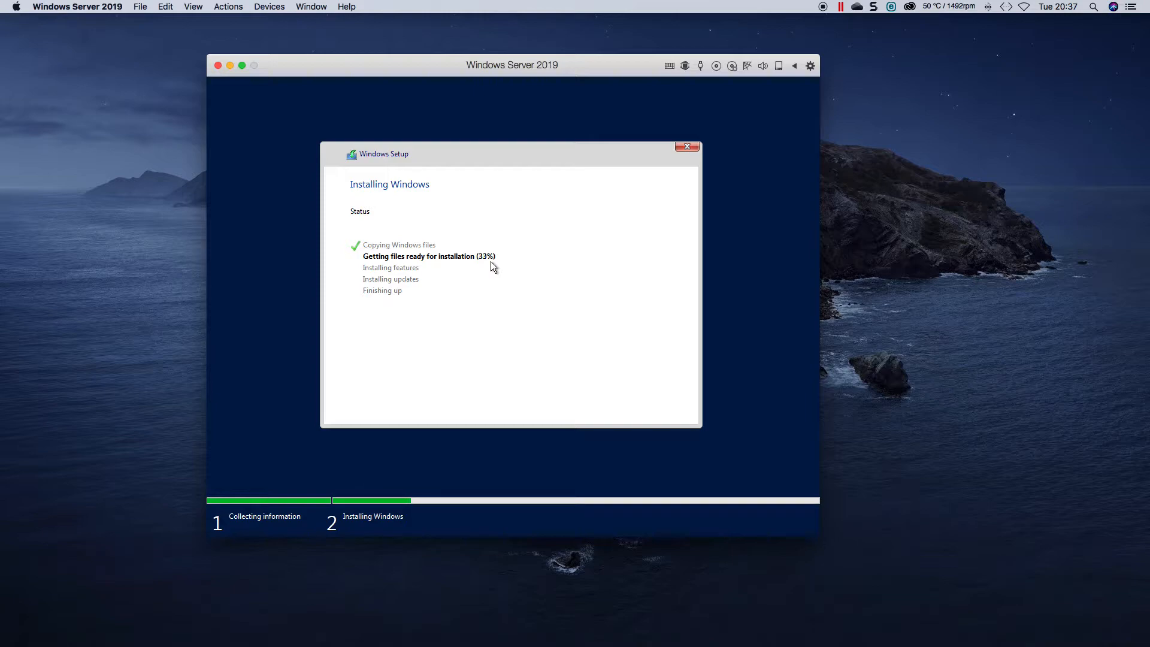
mouse_move(546, 83)
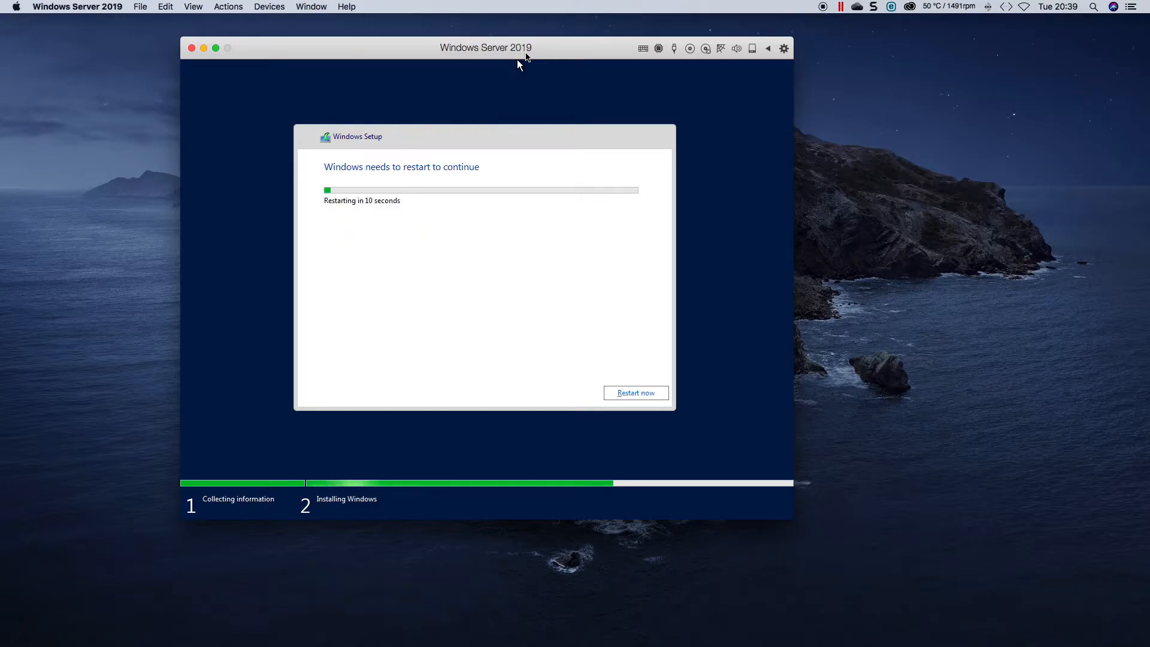
mouse_move(646, 359)
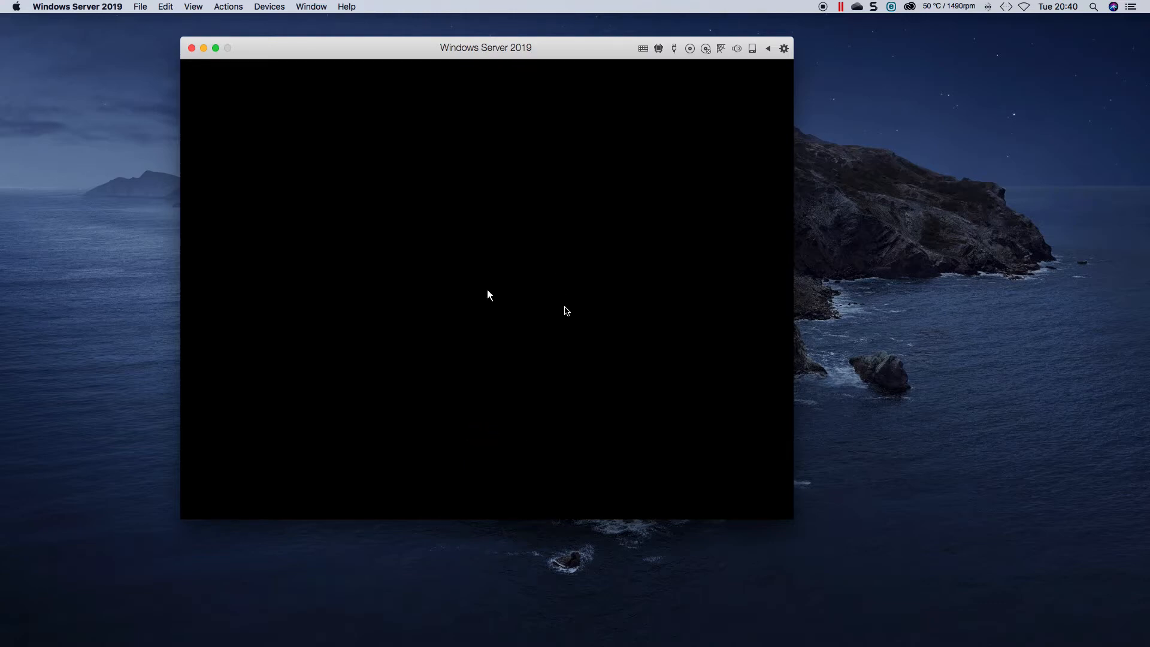
mouse_move(548, 286)
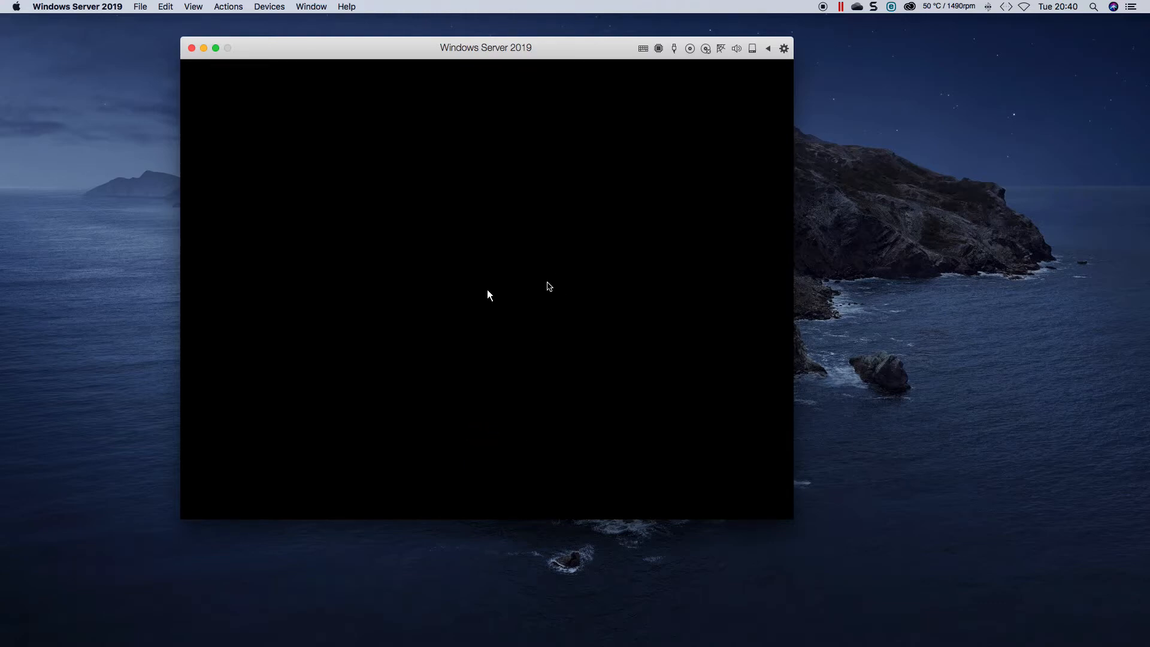
mouse_move(548, 286)
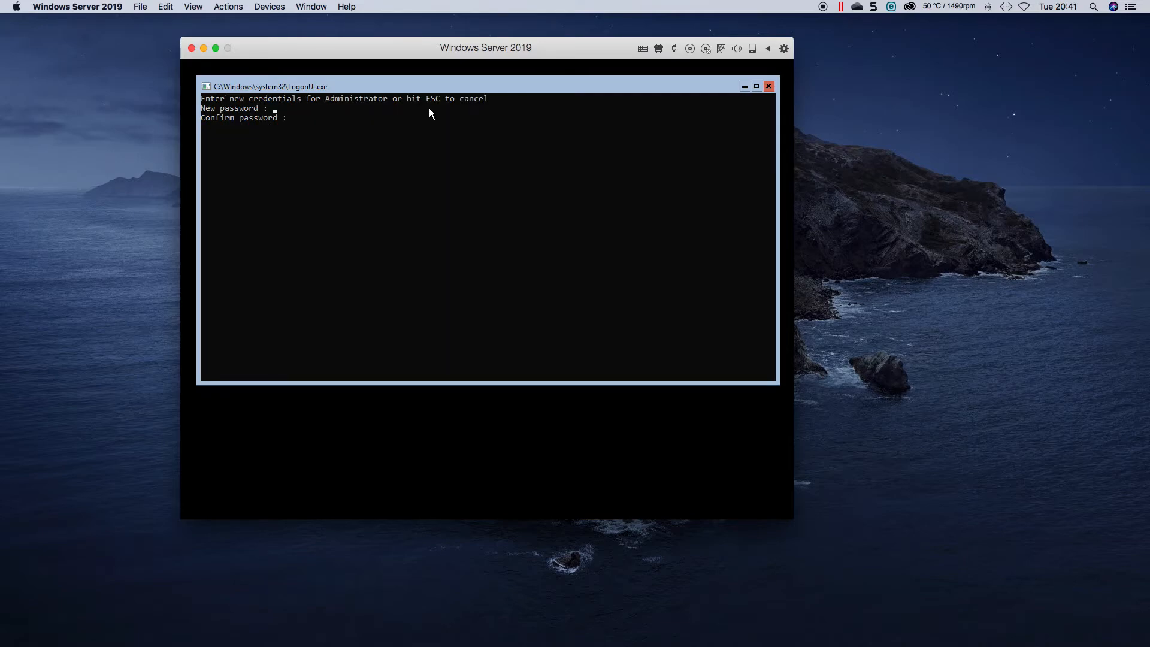
- Enter the new Administrator password, retype it to confirm, and submit
type("*****")
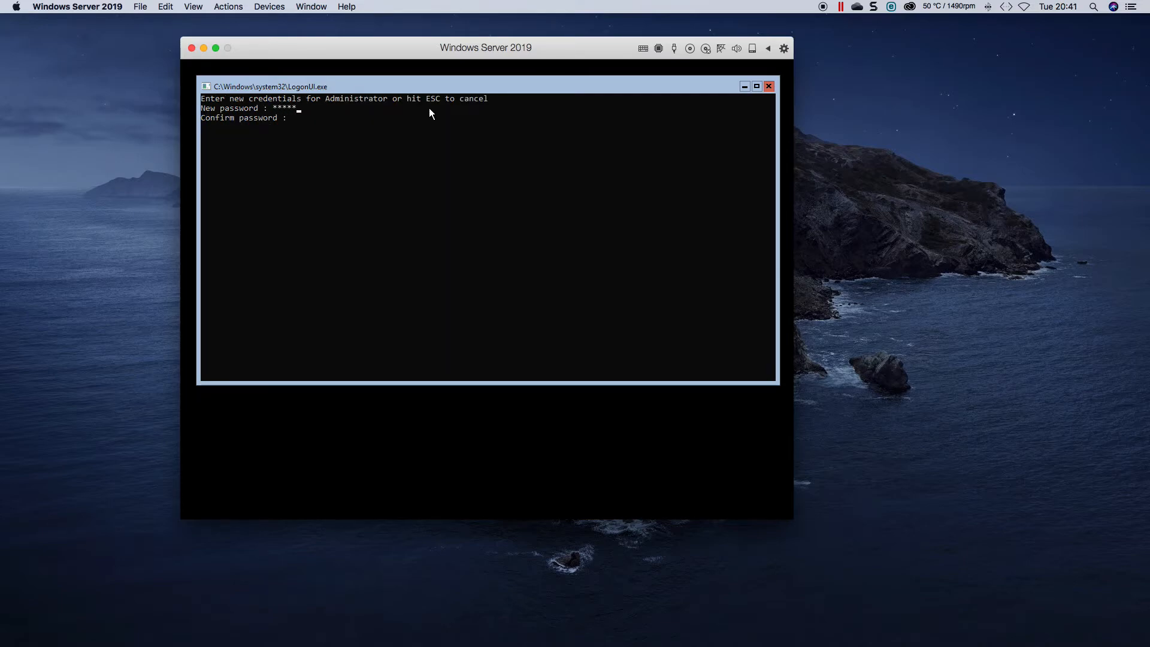
type("****")
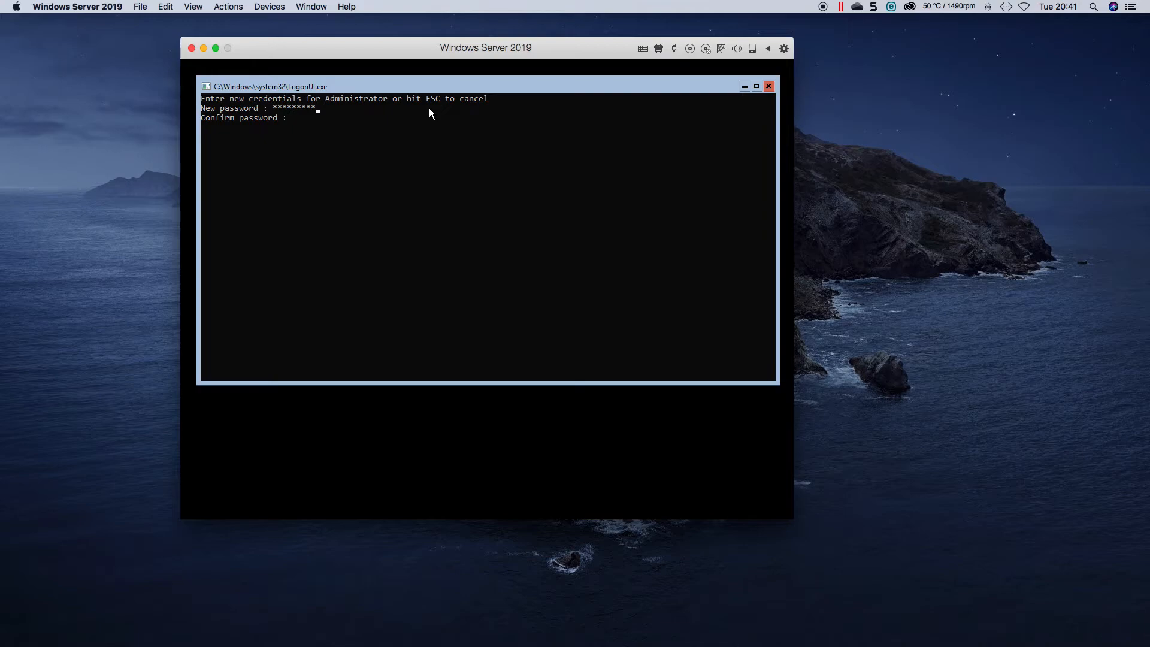
type("**")
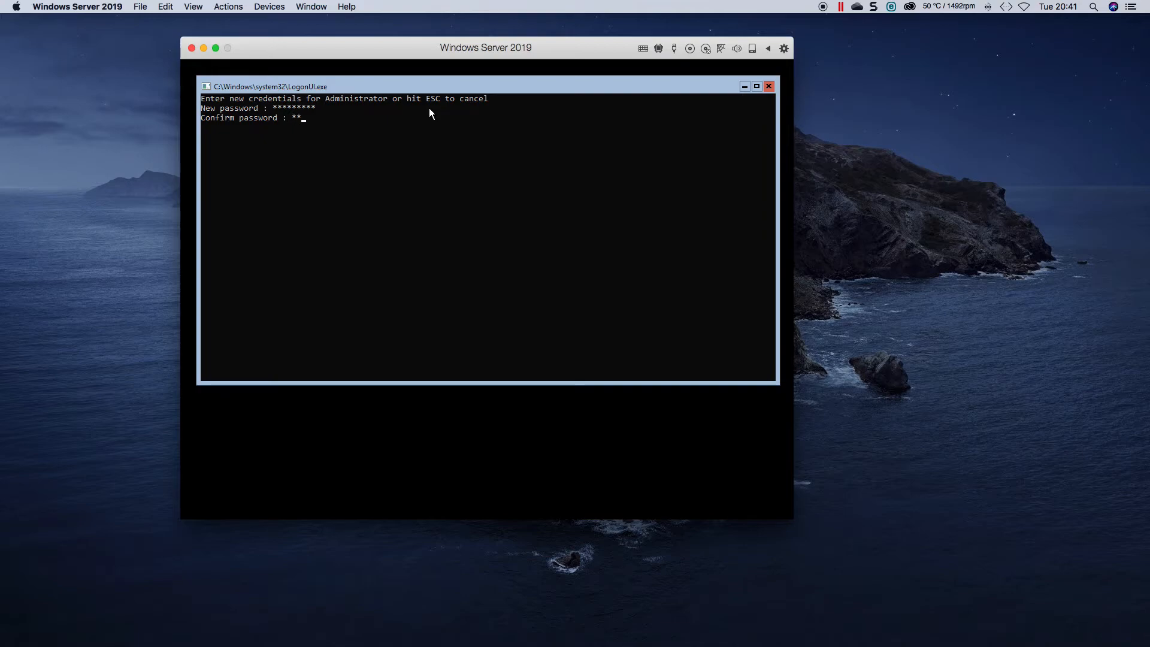
key("Enter")
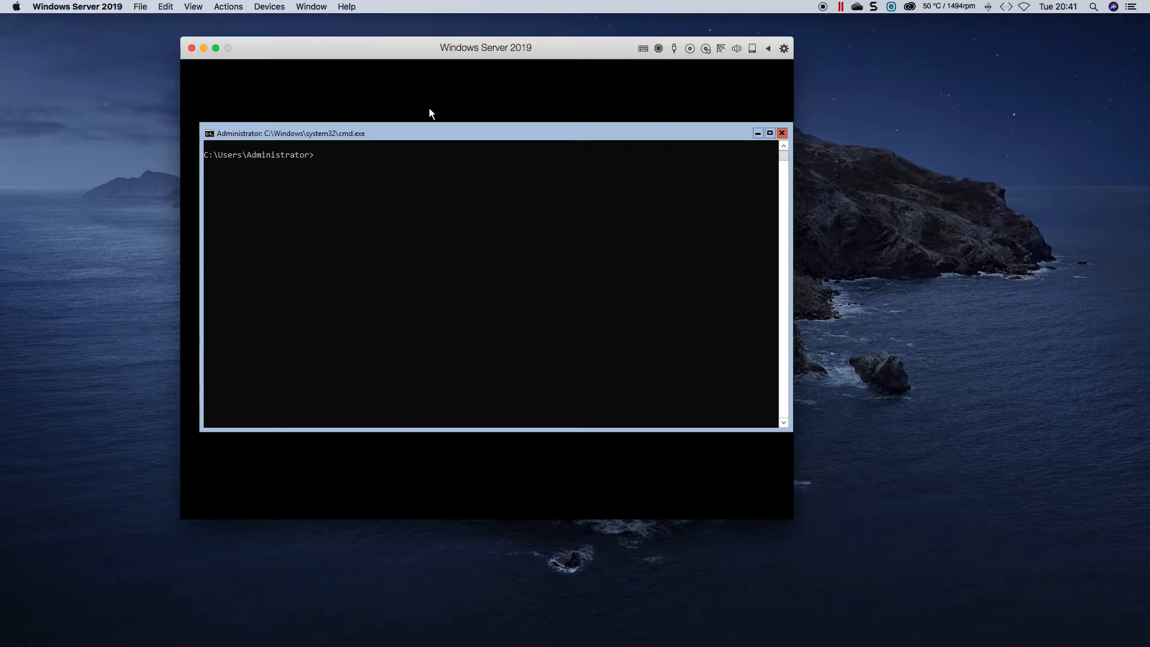
- Launch sconfig from the Administrator command prompt
type("sc")
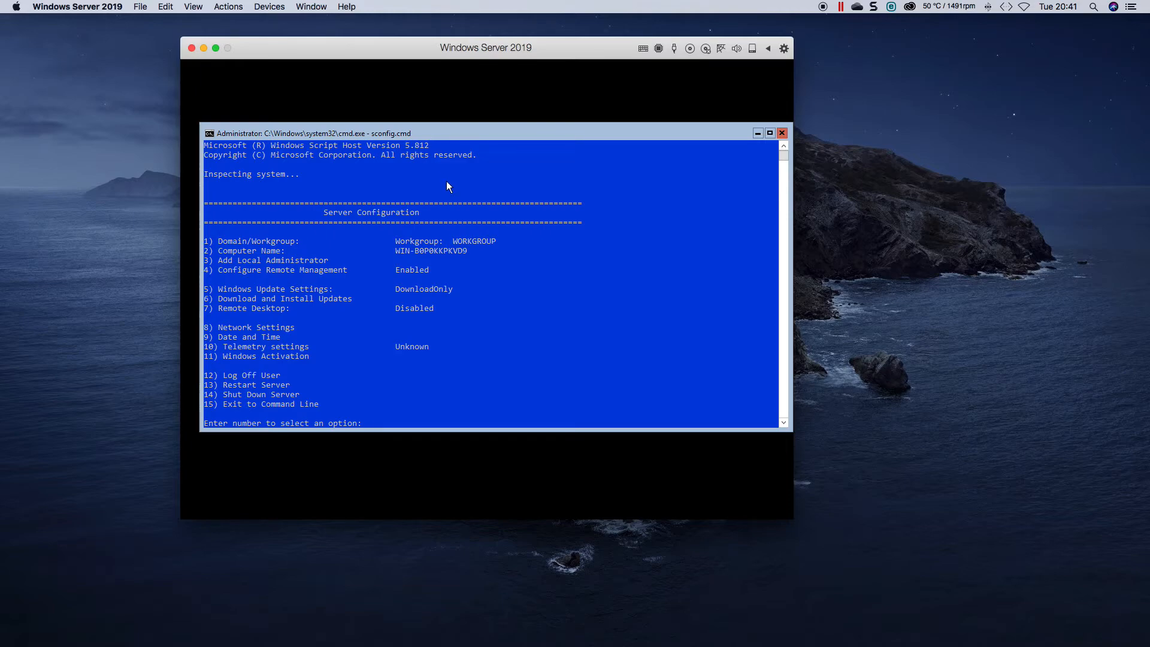
mouse_move(531, 255)
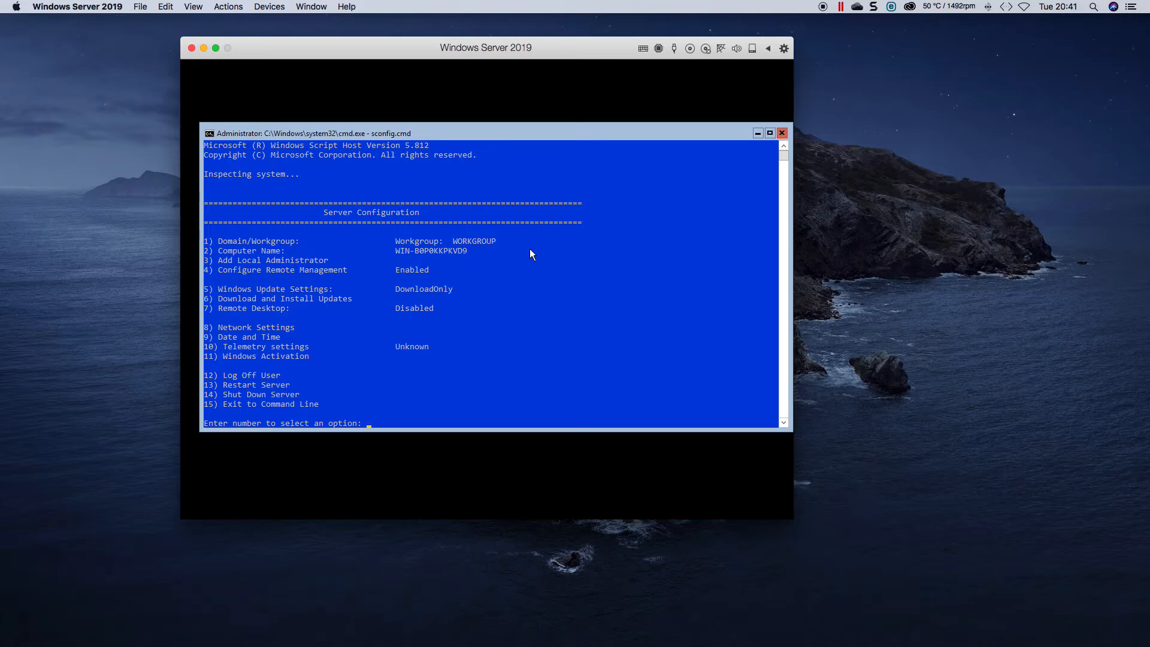
- Join the server to workgroup MyHome through sconfig option 1
type("1")
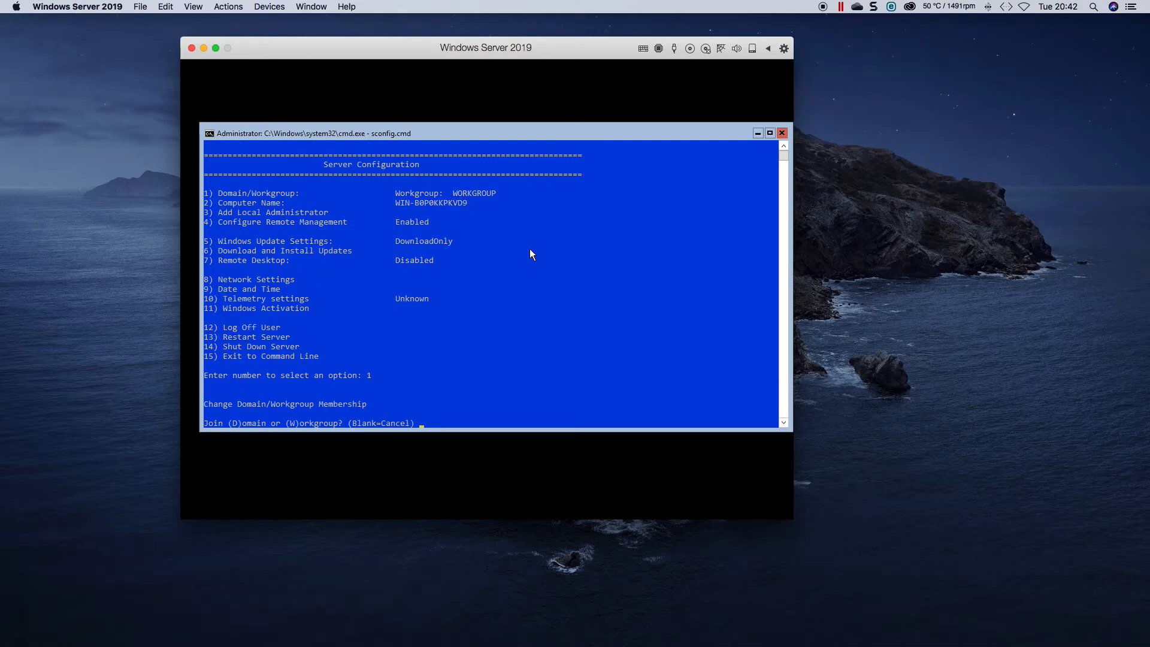
type("w")
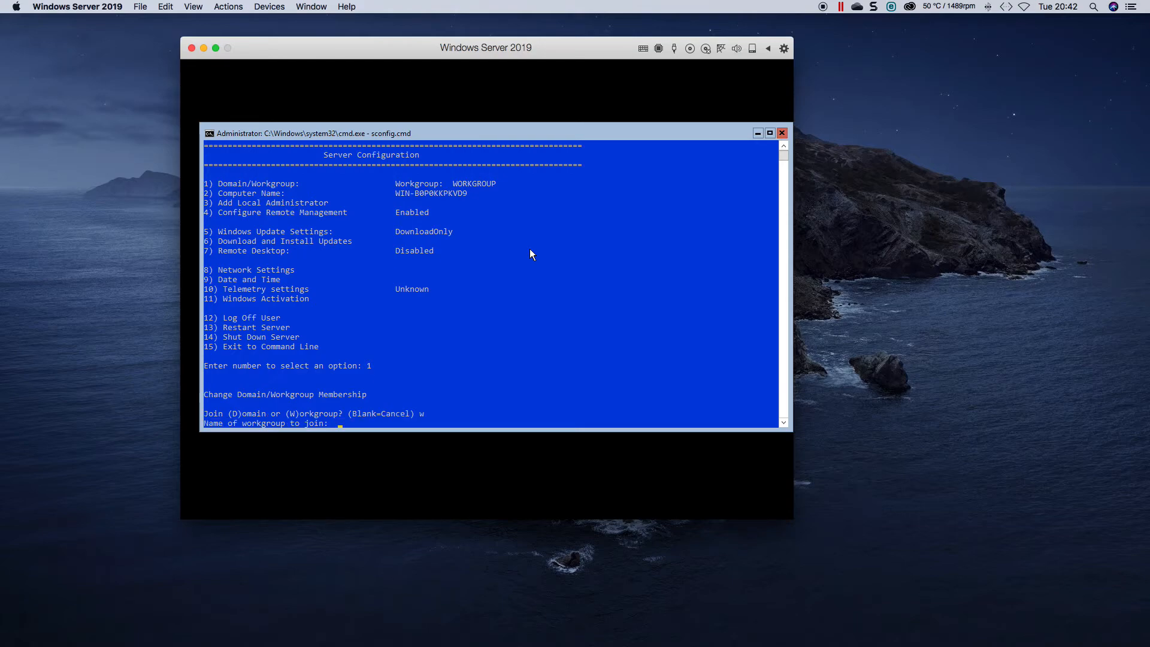
type("MyHome")
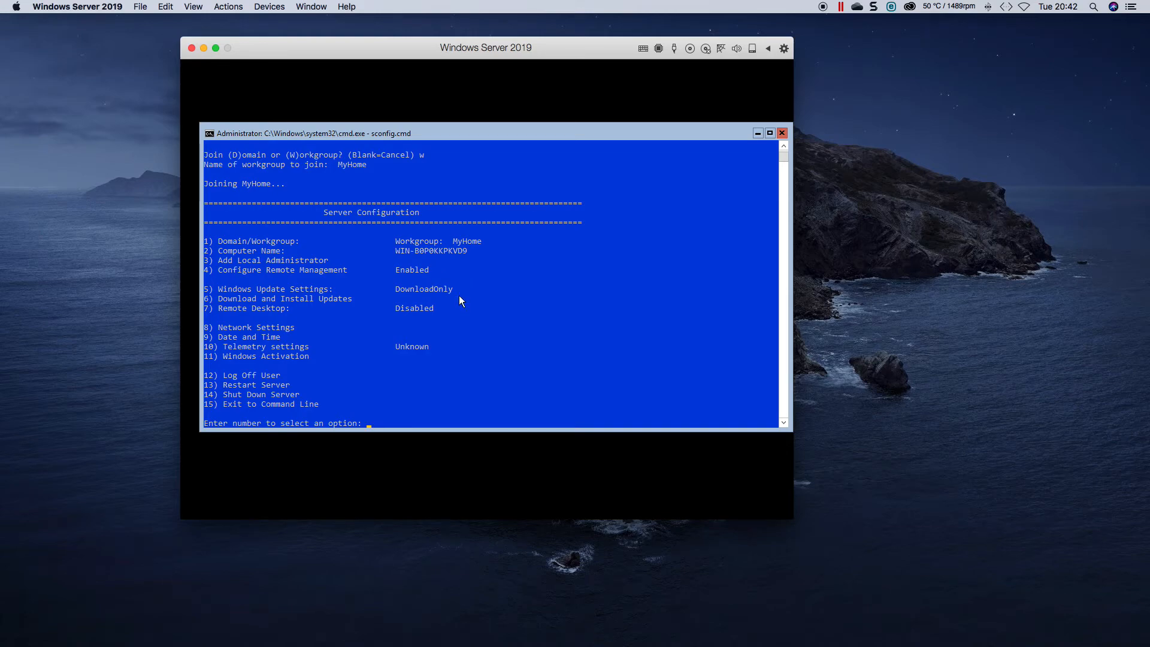
- Change the computer name to DC01 with option 2 and accept the restart
type("2")
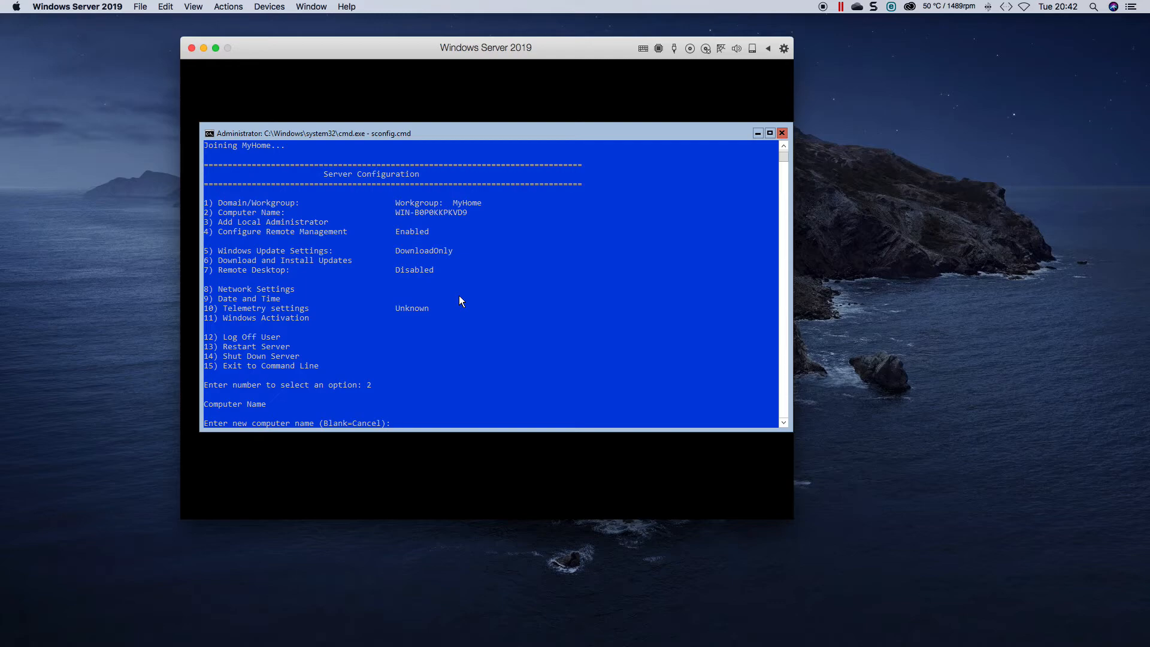
type("DC01")
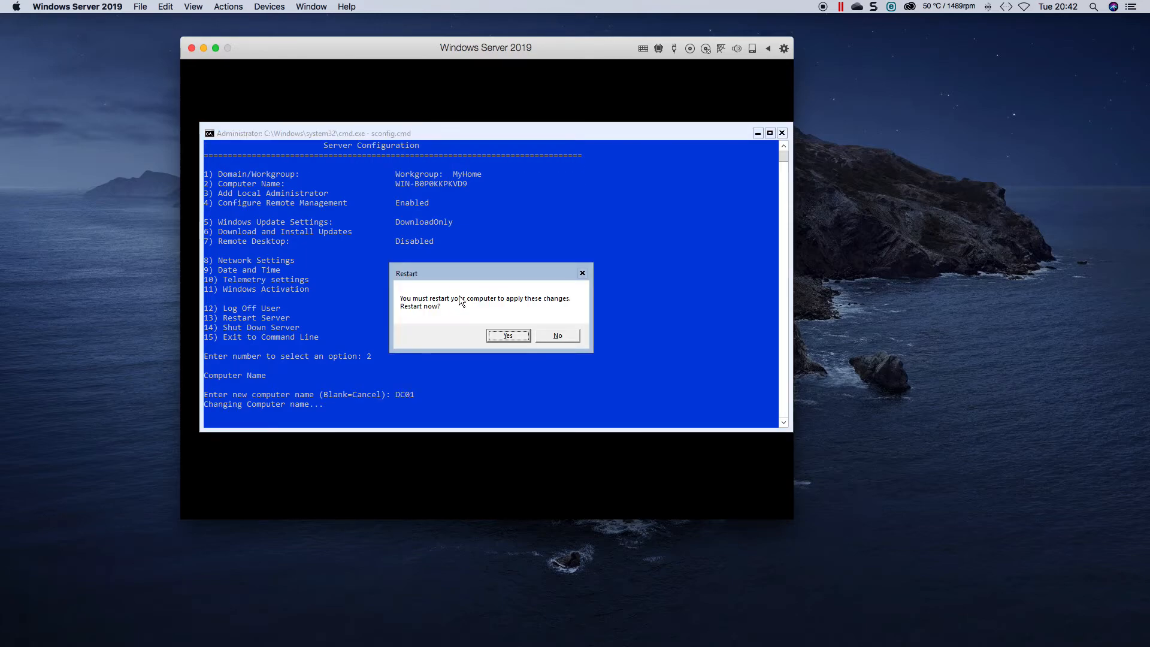
left_click(507, 335)
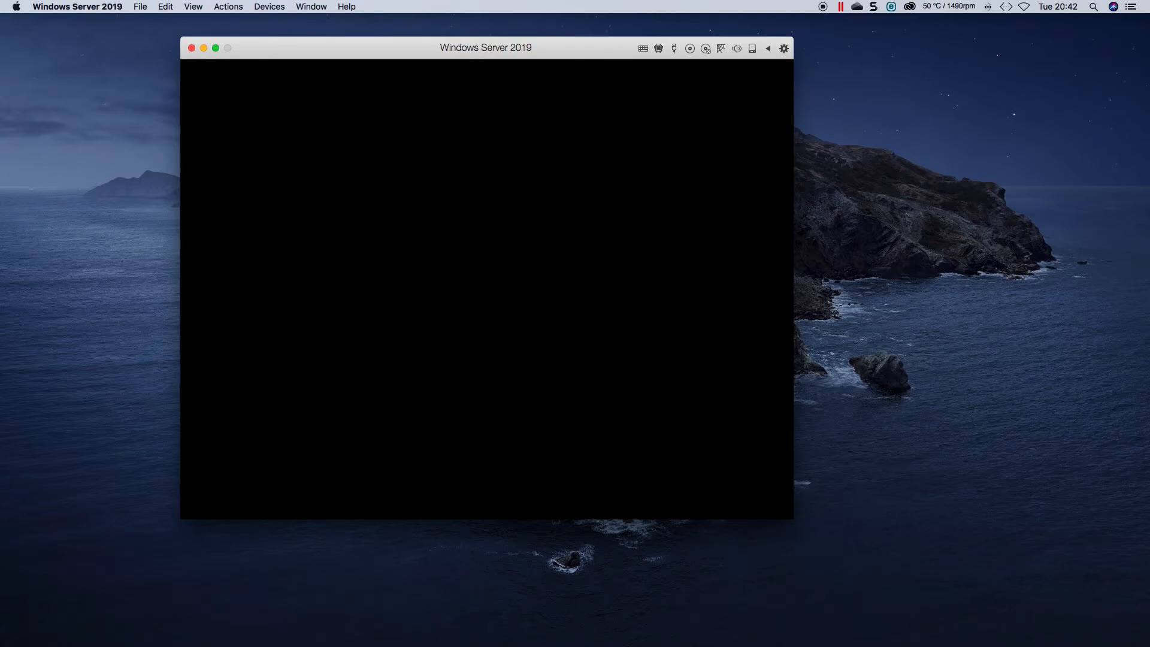
mouse_move(487, 290)
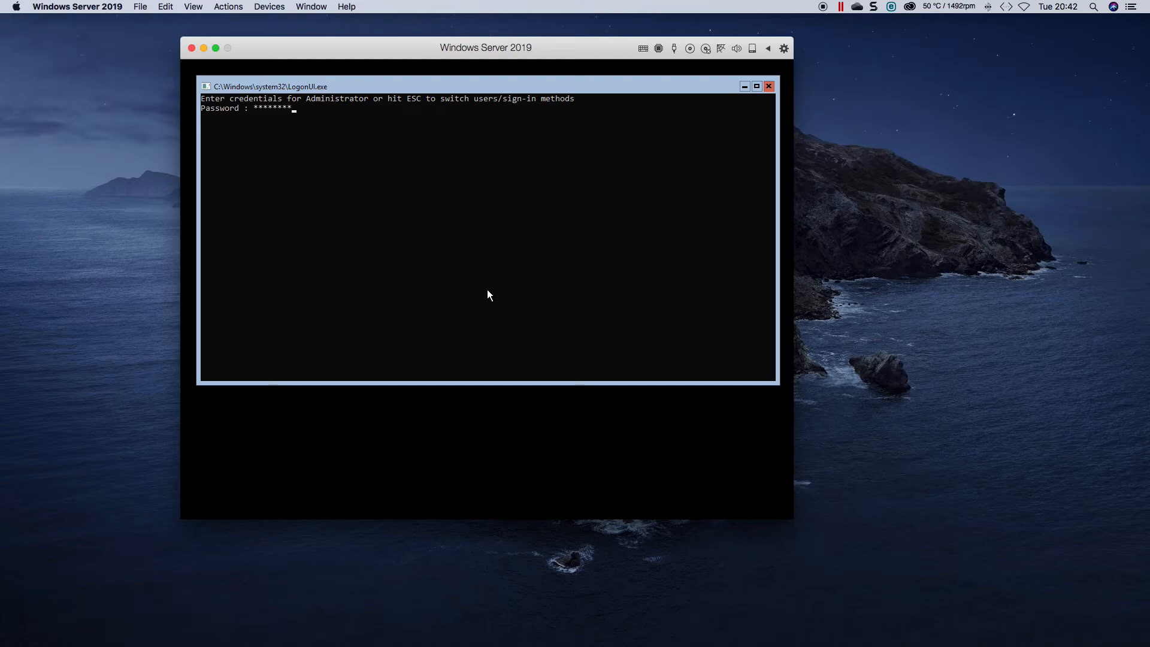
- Sign in, run sconfig to confirm the name DC01, and enter Network Settings (option 8)
key("Enter")
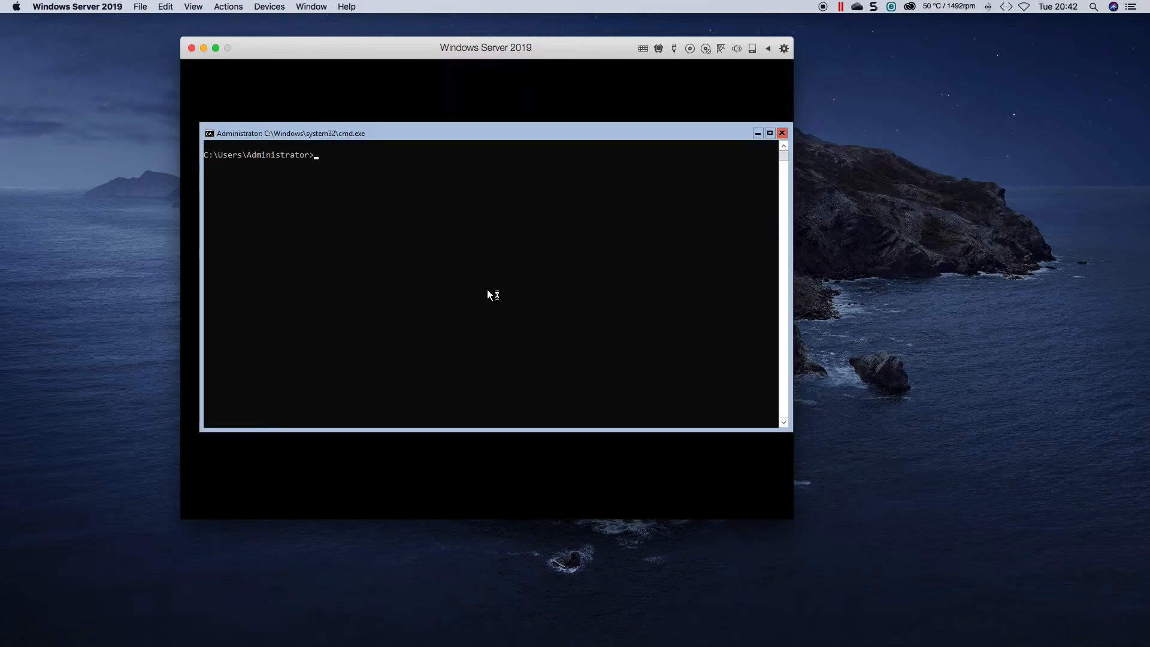
type("sconfig")
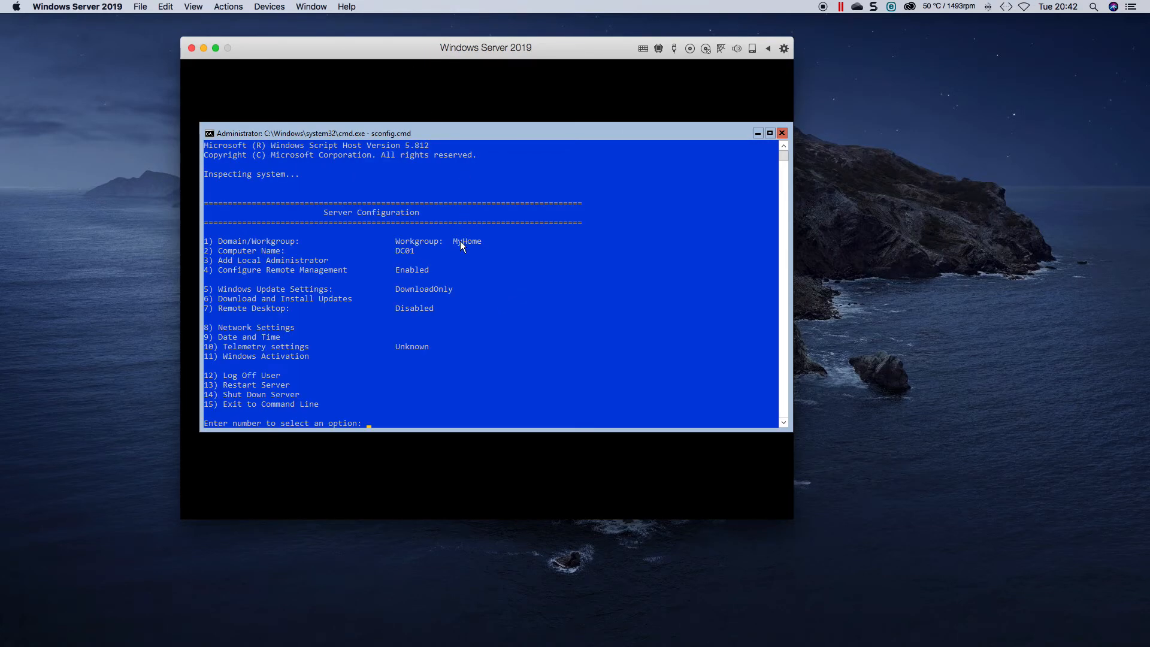
double_click(465, 241)
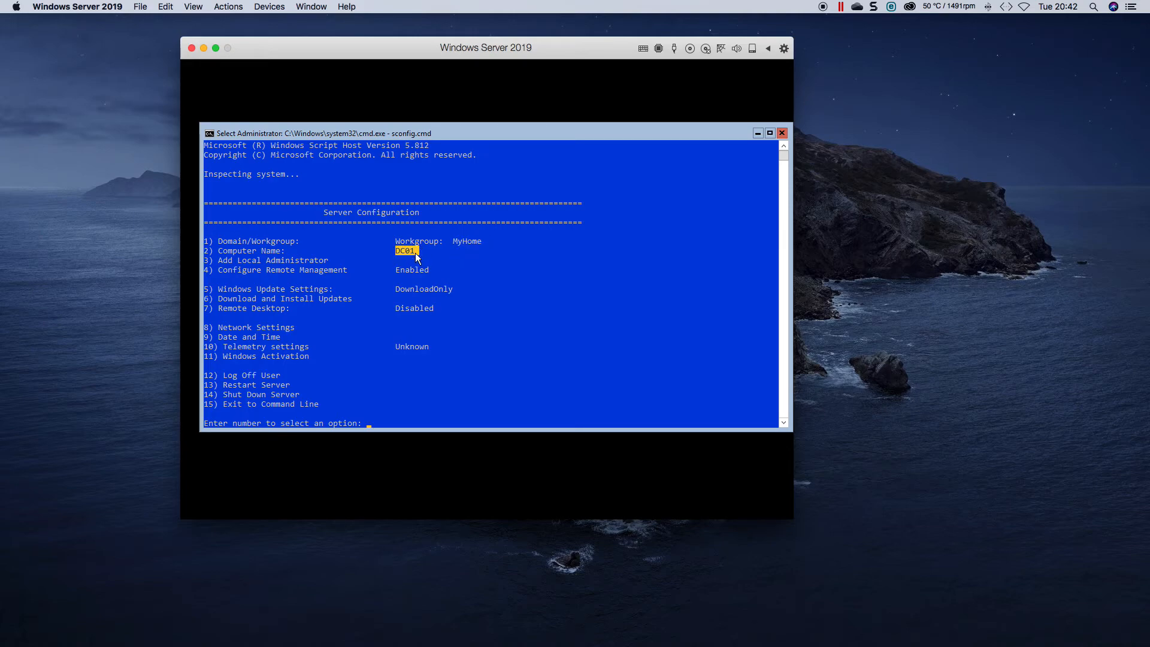
mouse_move(387, 300)
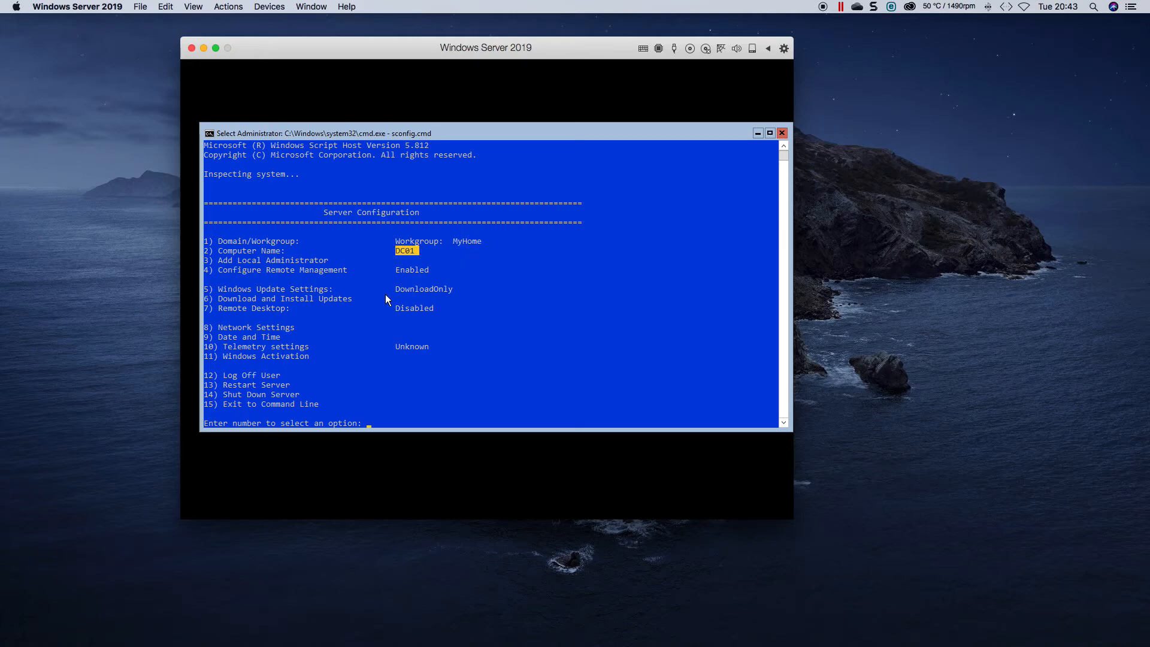
type("8")
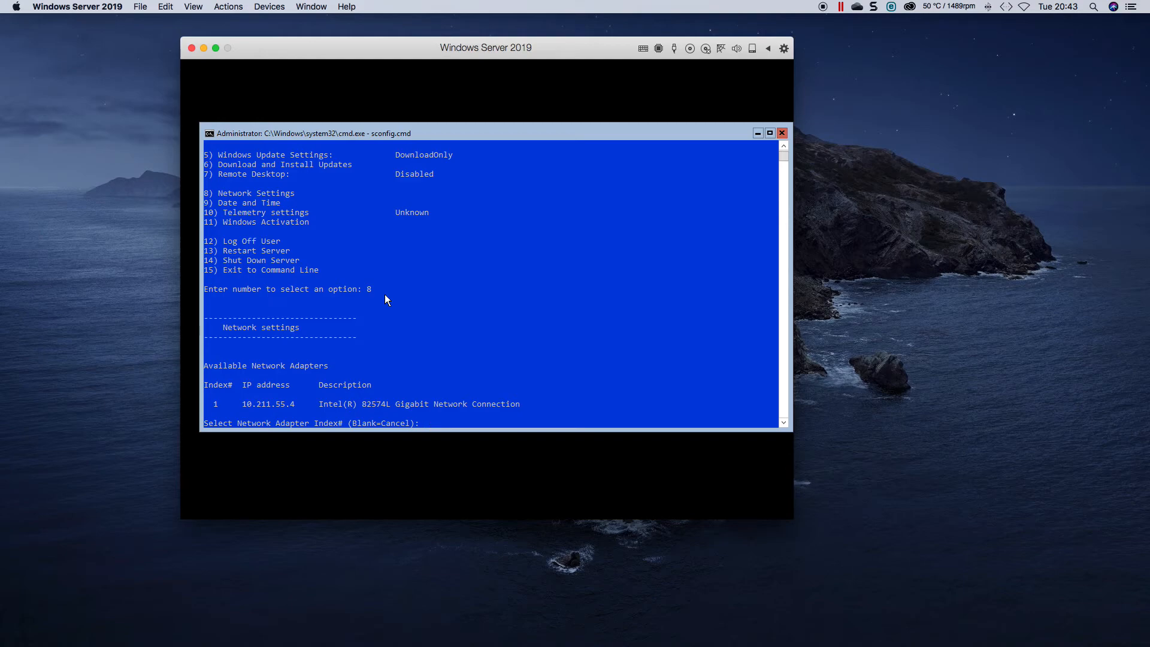
- Select network adapter 1 and review its settings, noting DHCP is still enabled
type("1")
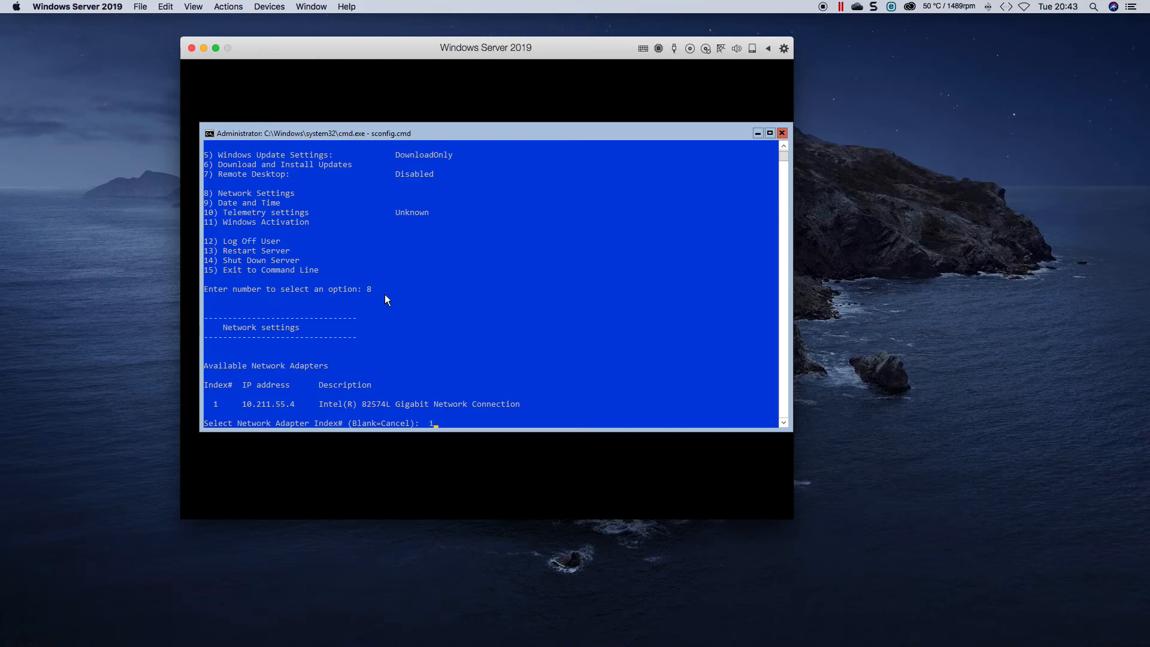
mouse_move(214, 403)
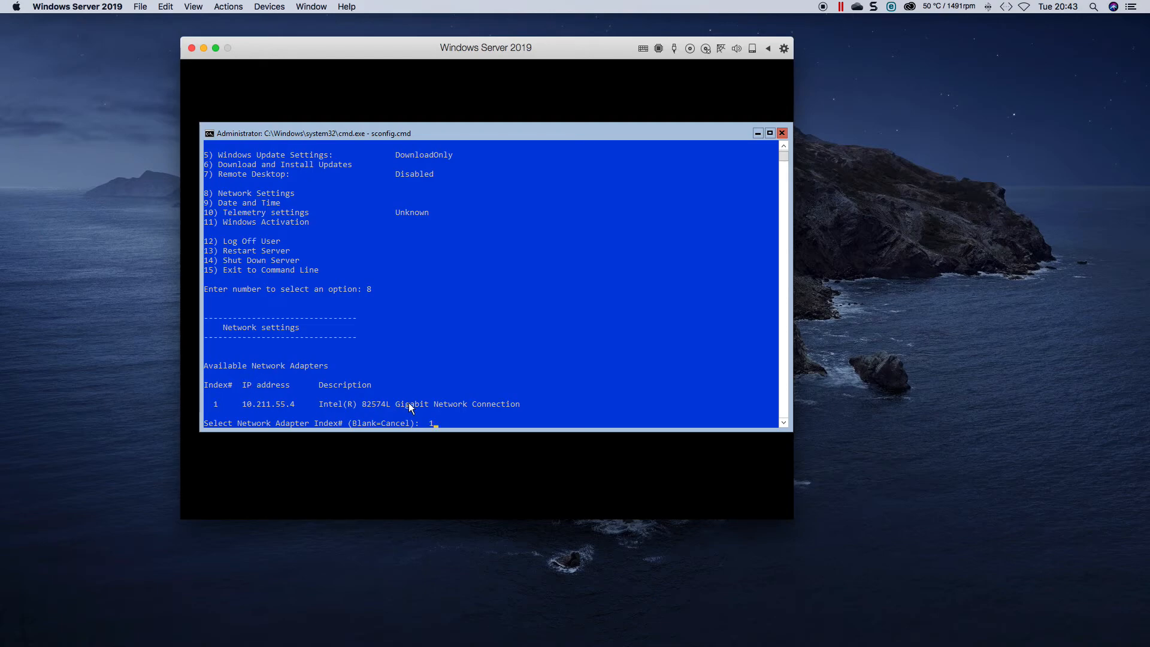
key("Enter")
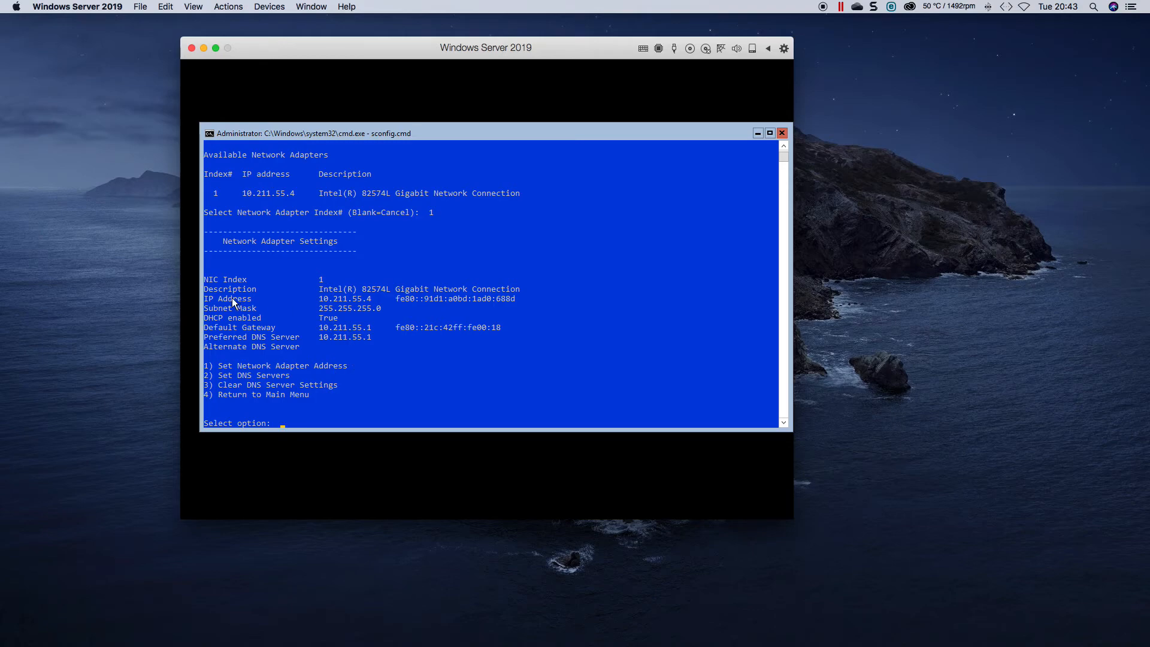
double_click(327, 317)
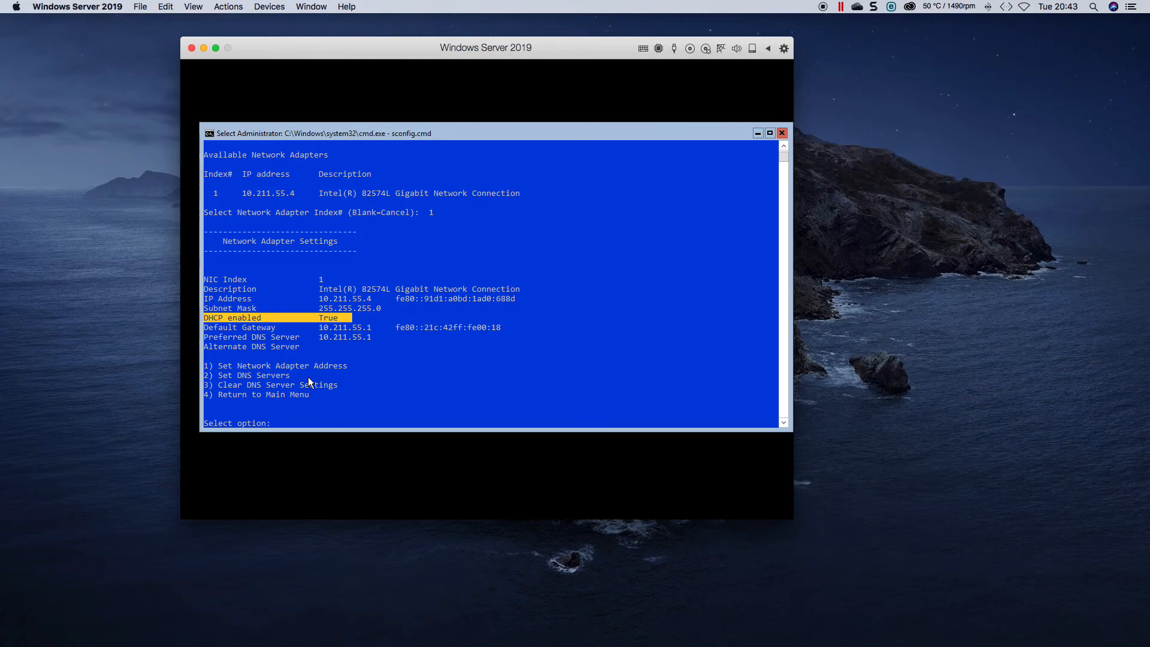
- Set adapter 1 to static IP 192.168.0.10, mask 255.255.255.0, gateway 10.211.55.1
type("1")
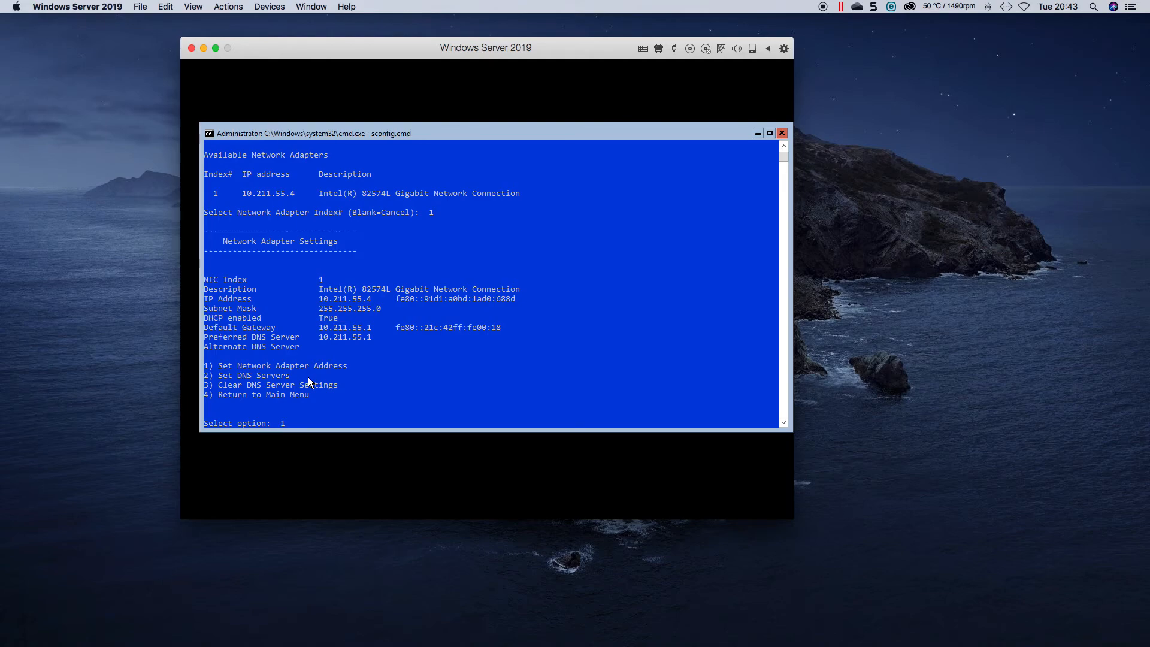
key("enter")
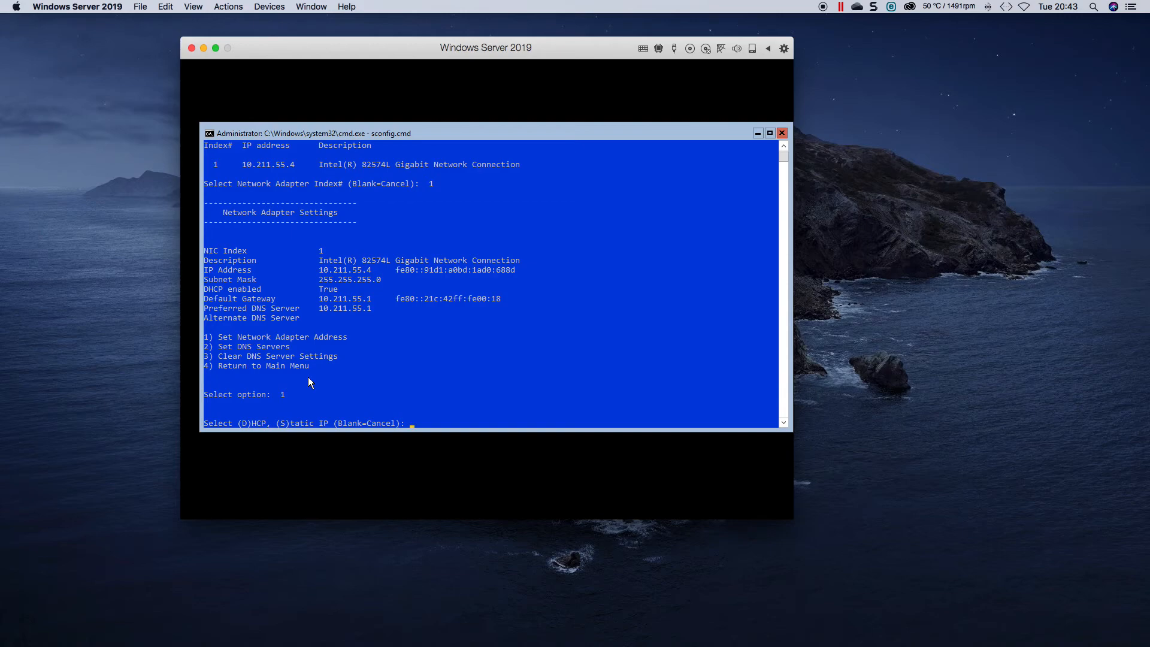
type("s")
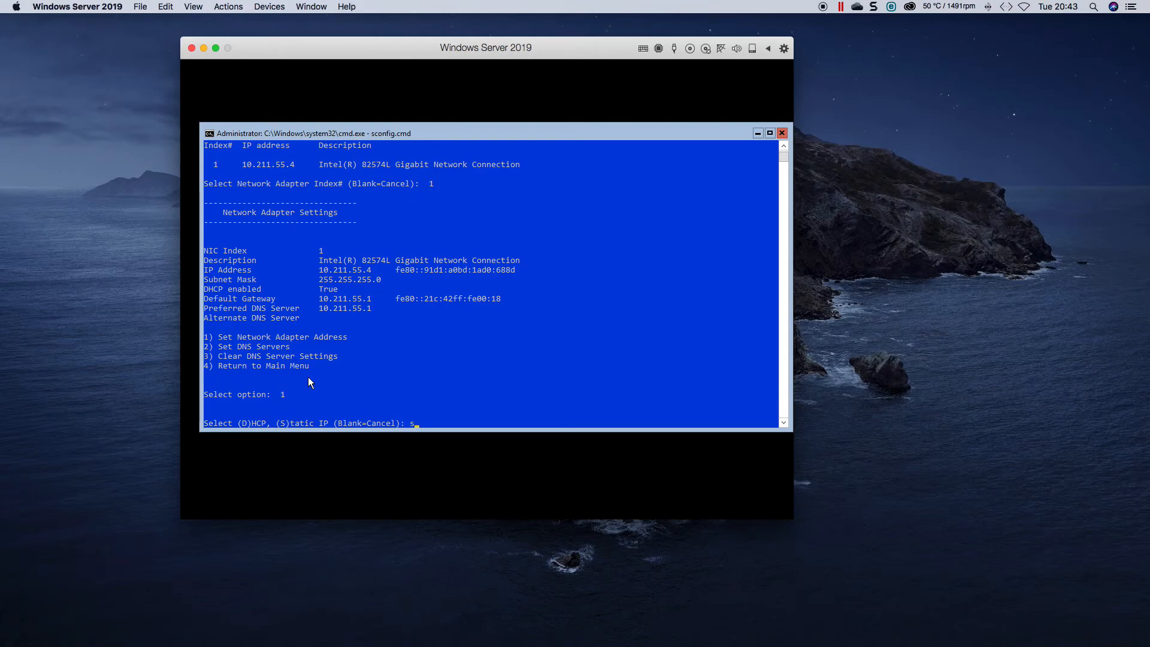
key("Enter")
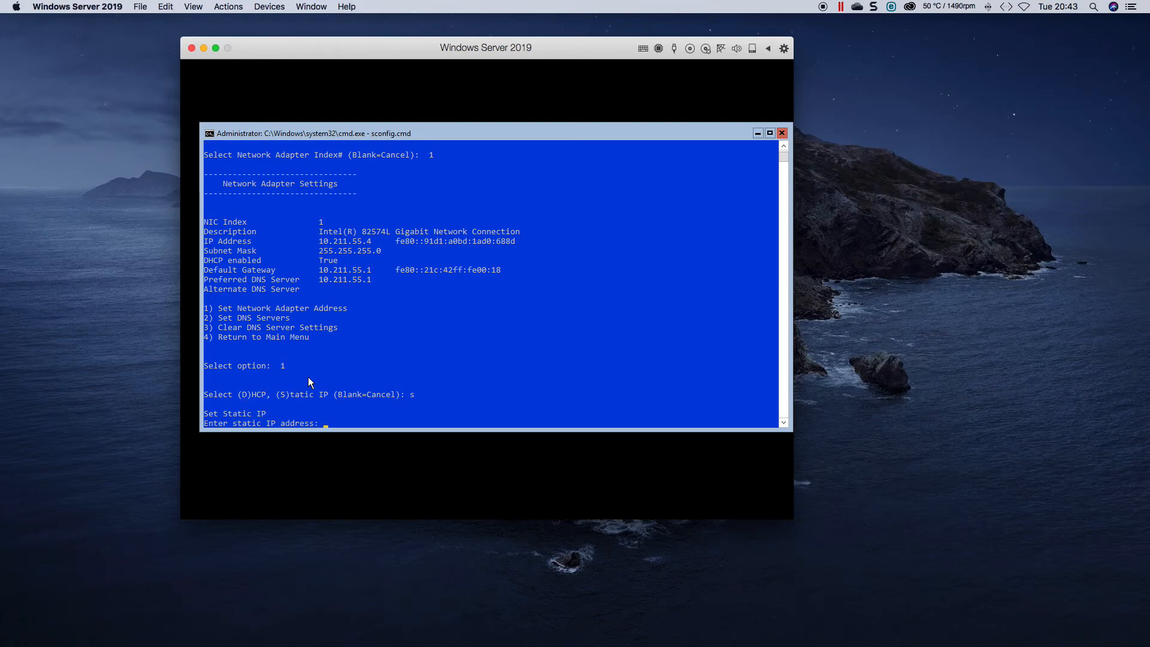
type("192.168.0.10")
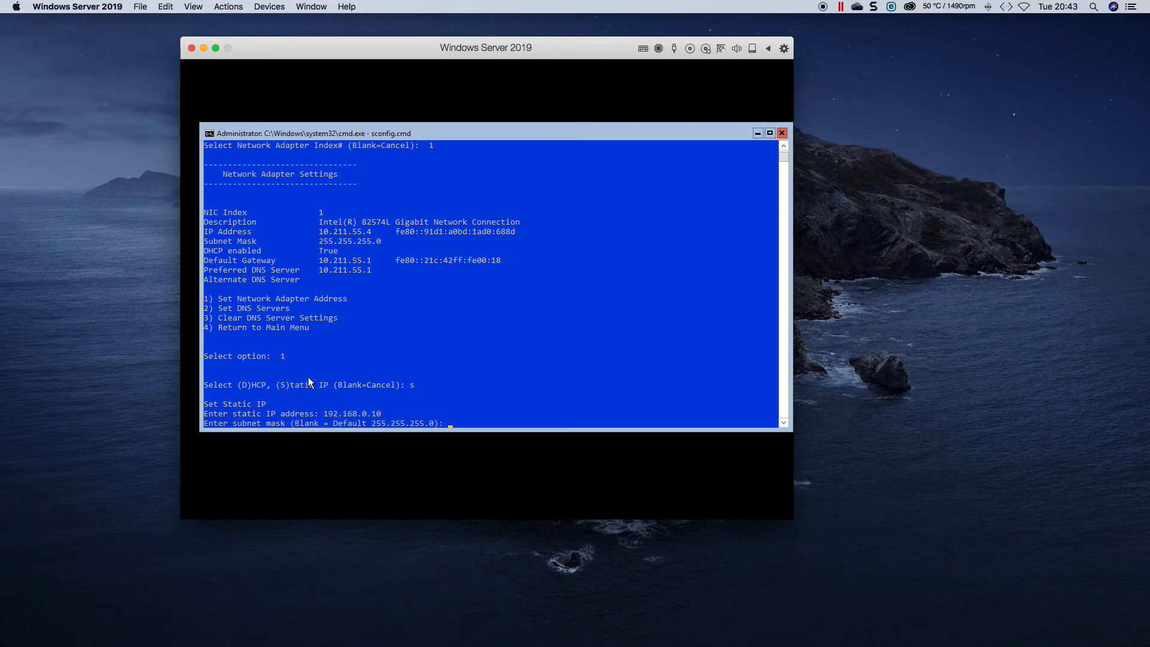
type("255")
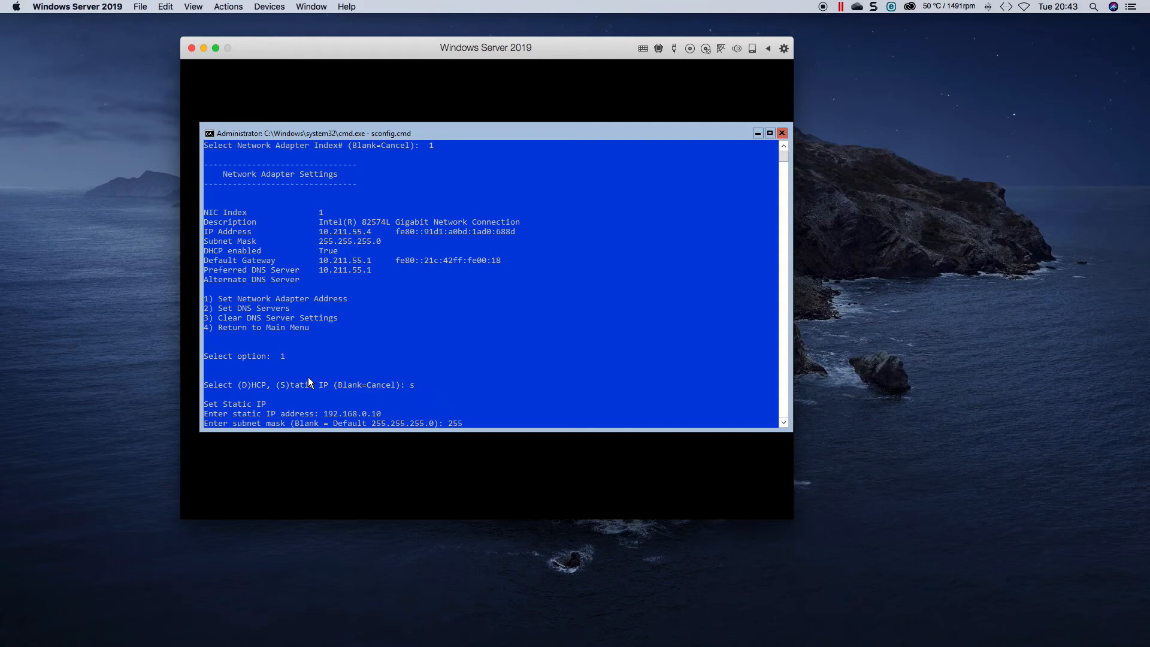
type(".255.255.0")
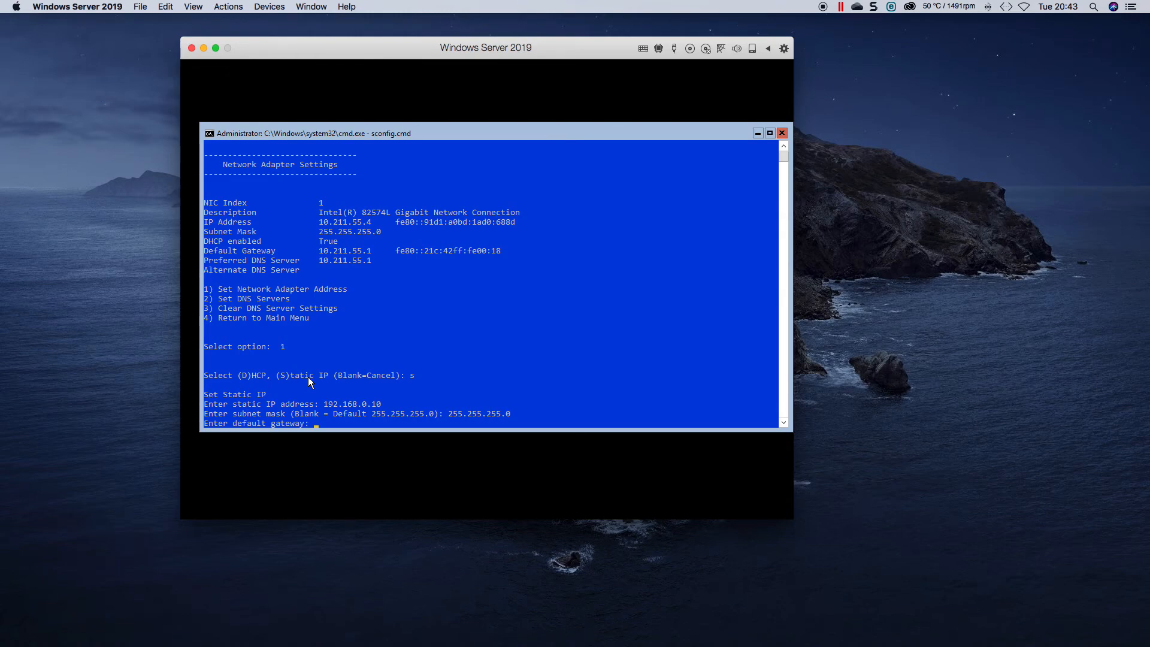
type("10.")
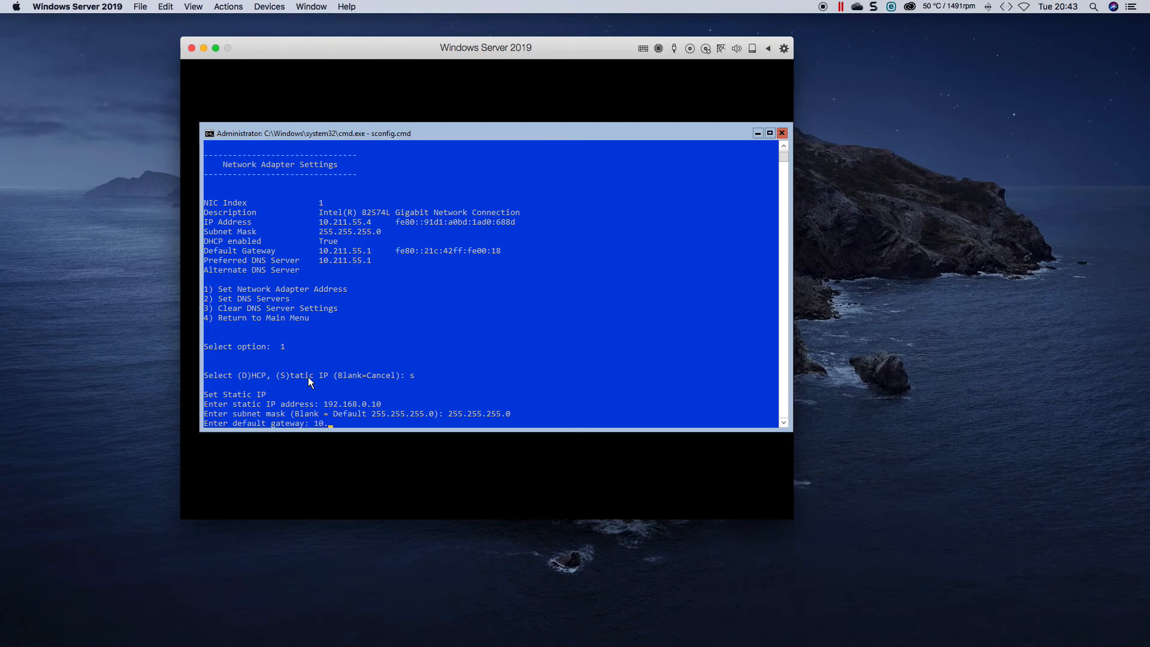
type("211.")
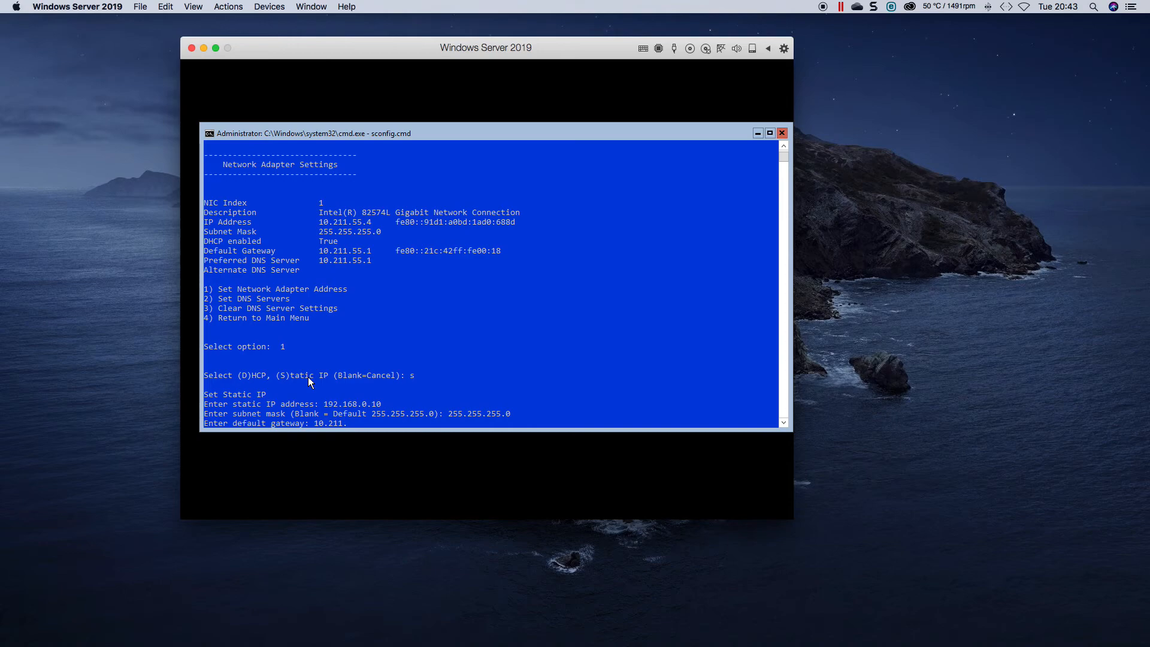
type("5")
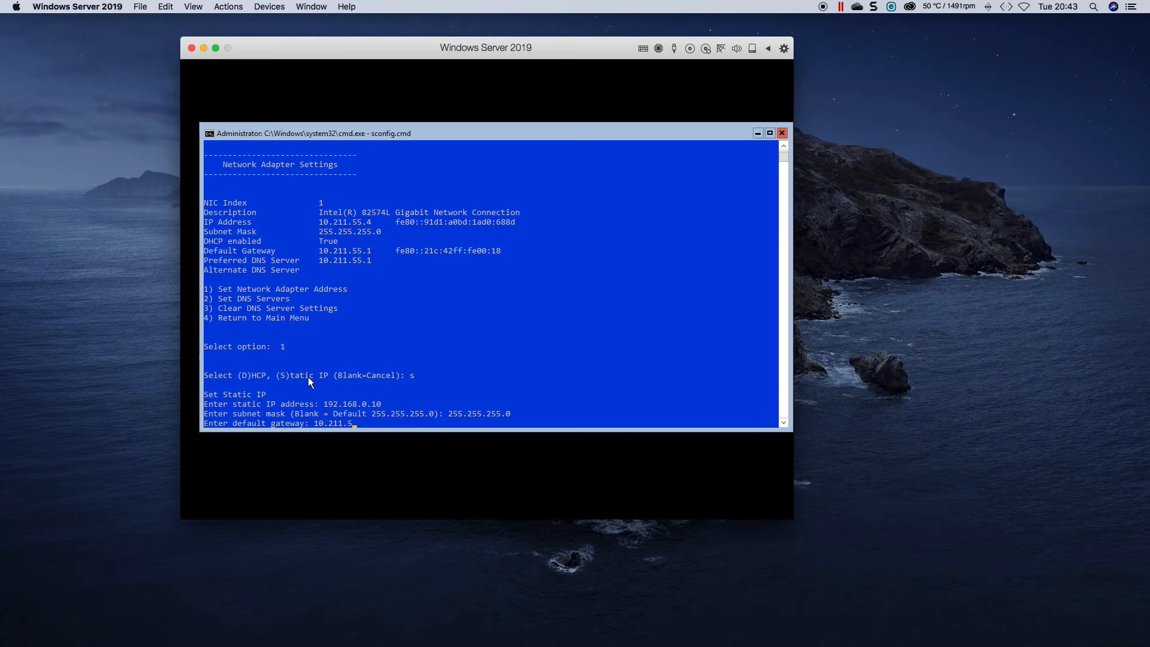
type("5.")
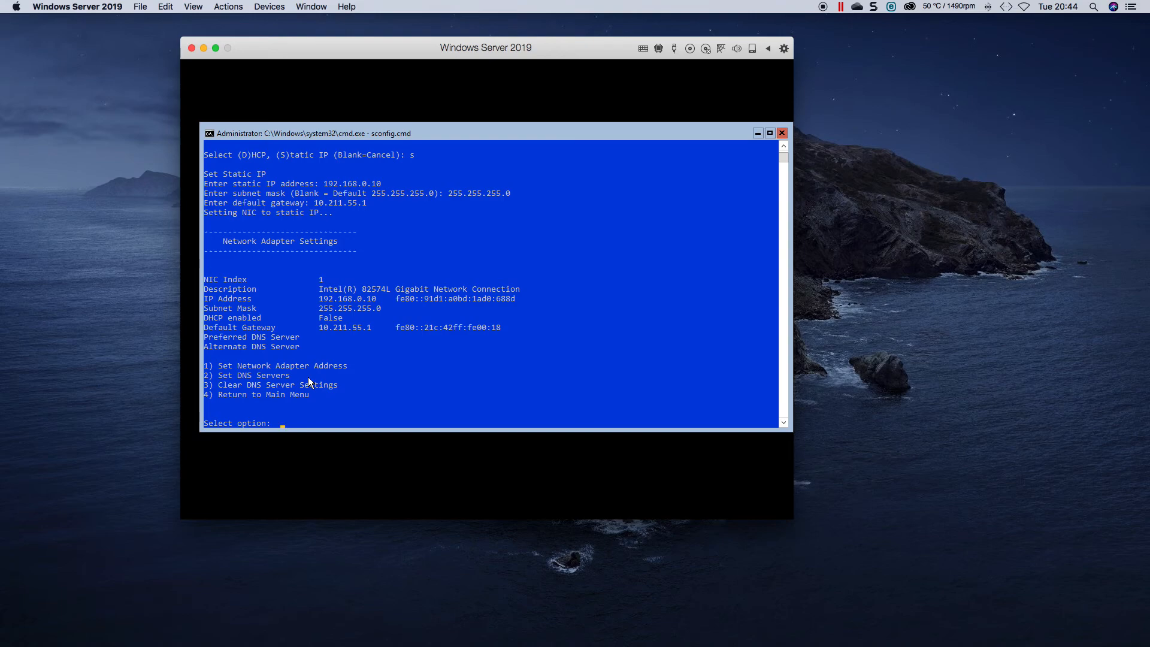
- Finish the gateway entry and set the preferred DNS server to 8.8.8.8
type("10.211.55.")
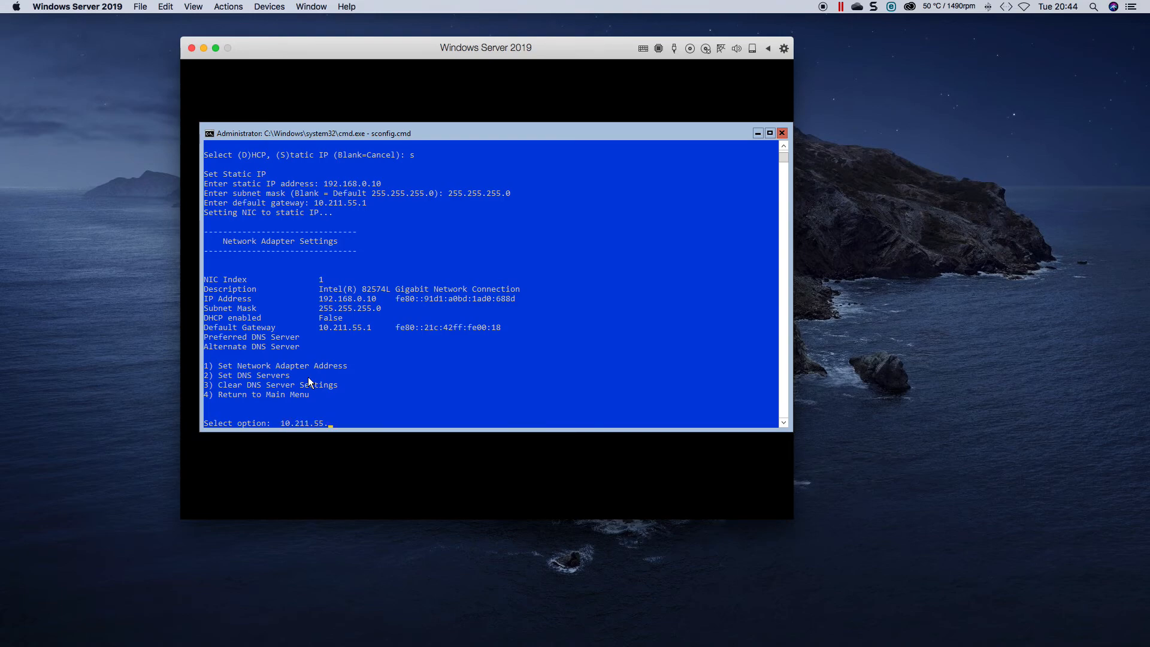
type("2")
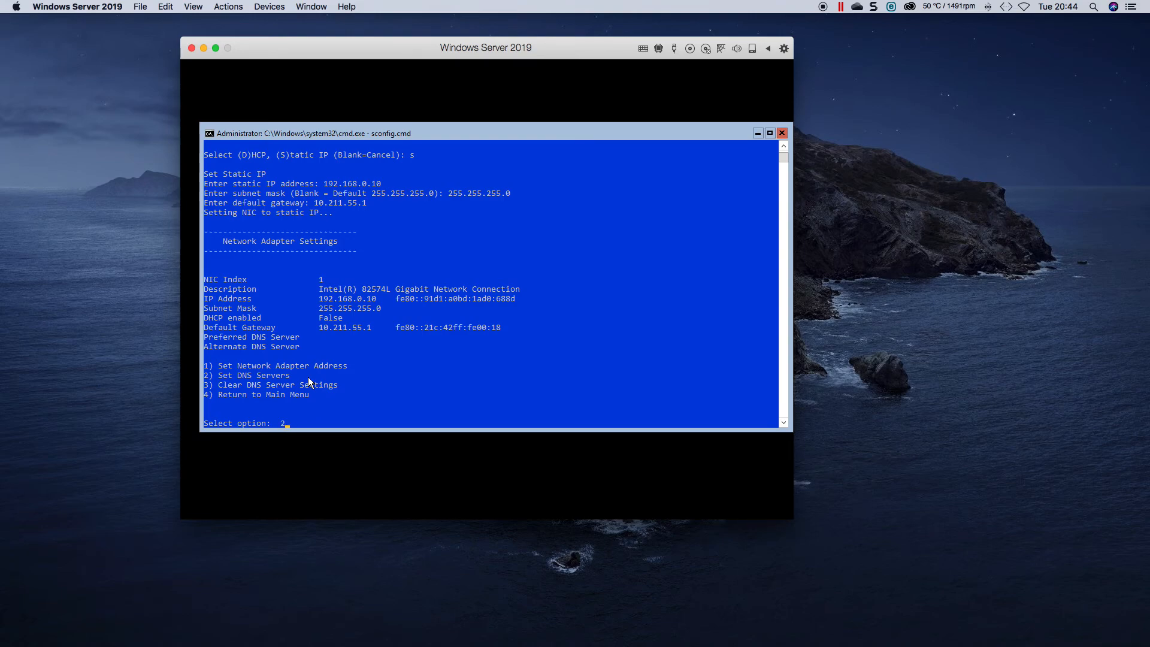
key("Enter")
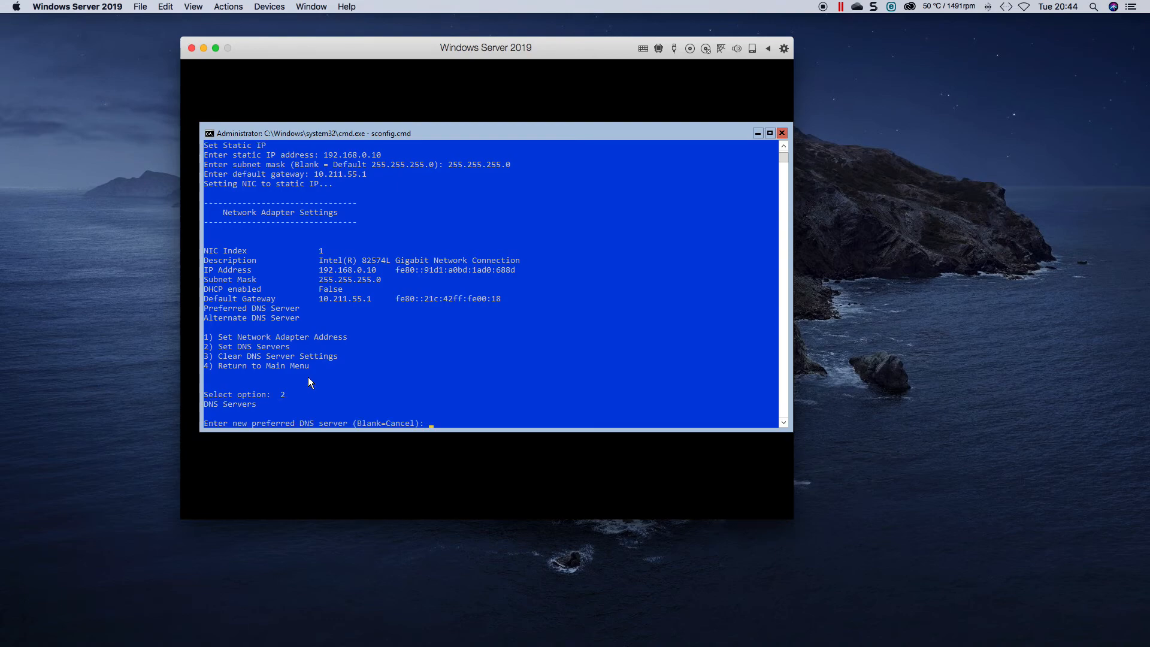
type("8.8.8.8")
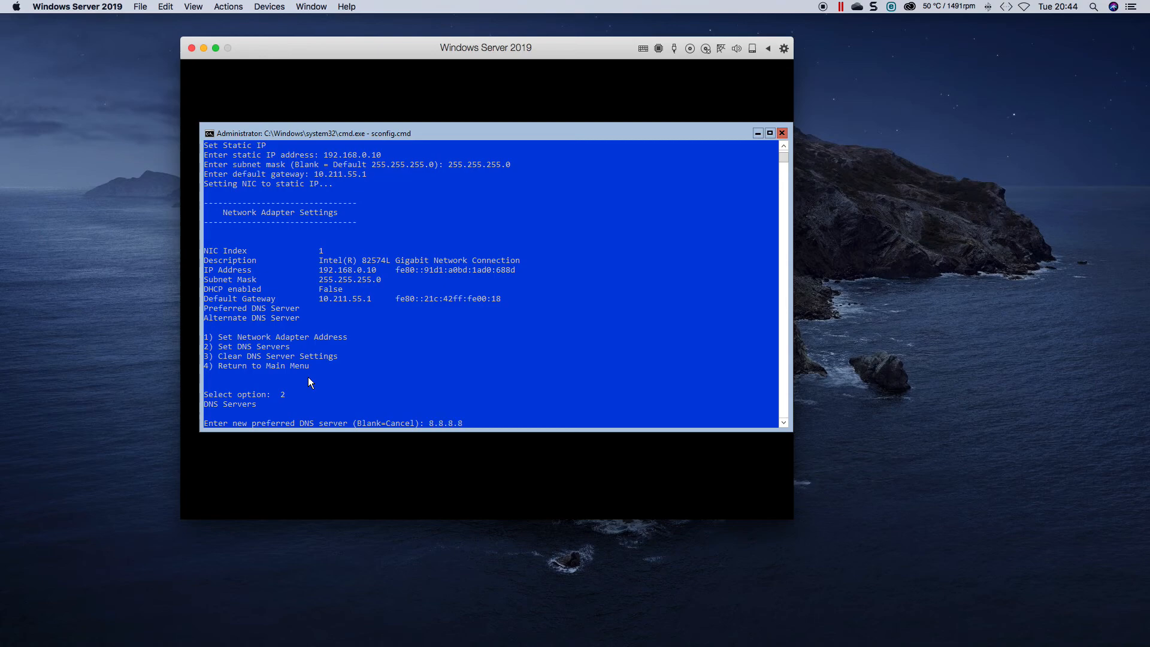
key("Enter")
type("4")
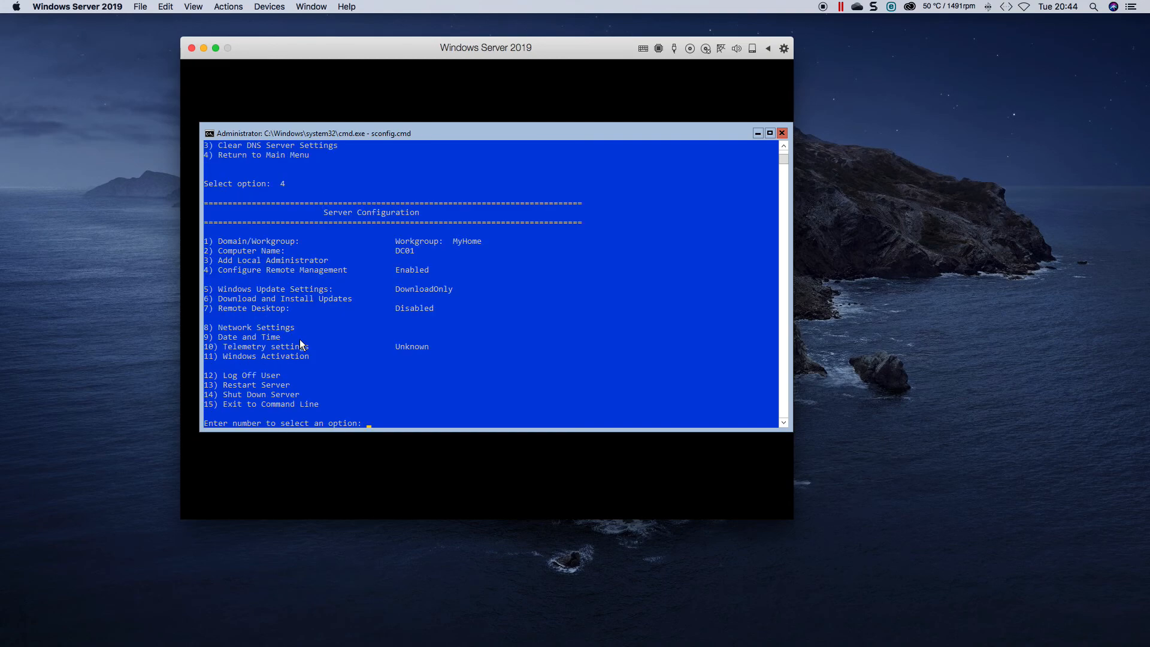
mouse_move(271, 356)
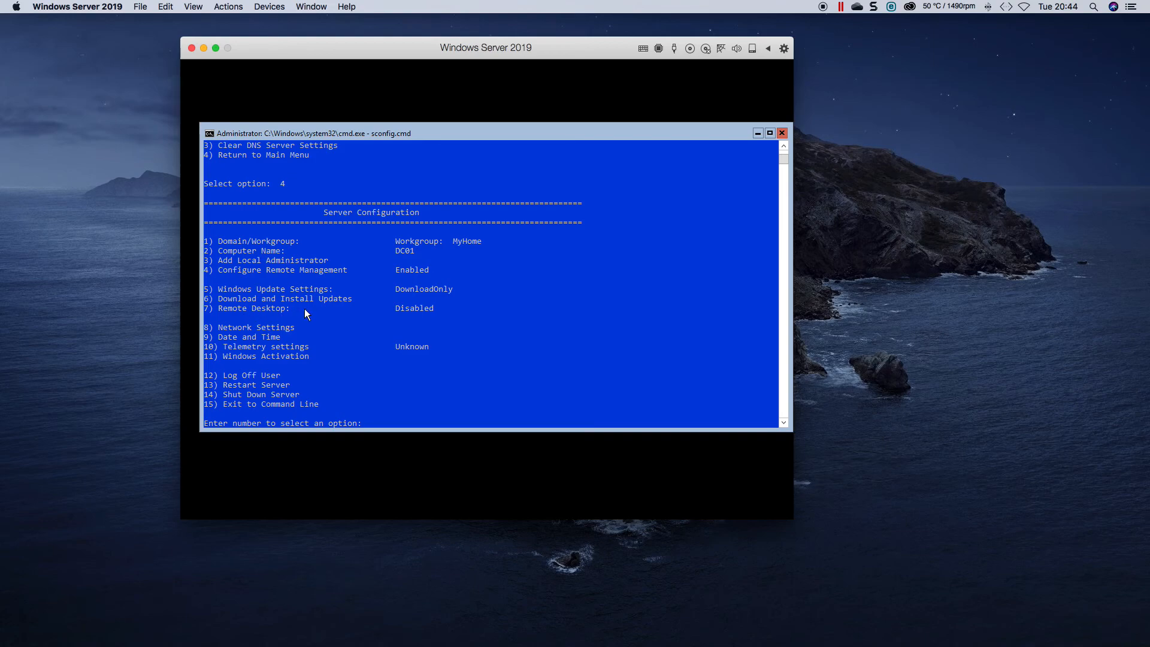
- Enable Remote Desktop via sconfig option 7, restricted to Network Level Authentication clients
type("7")
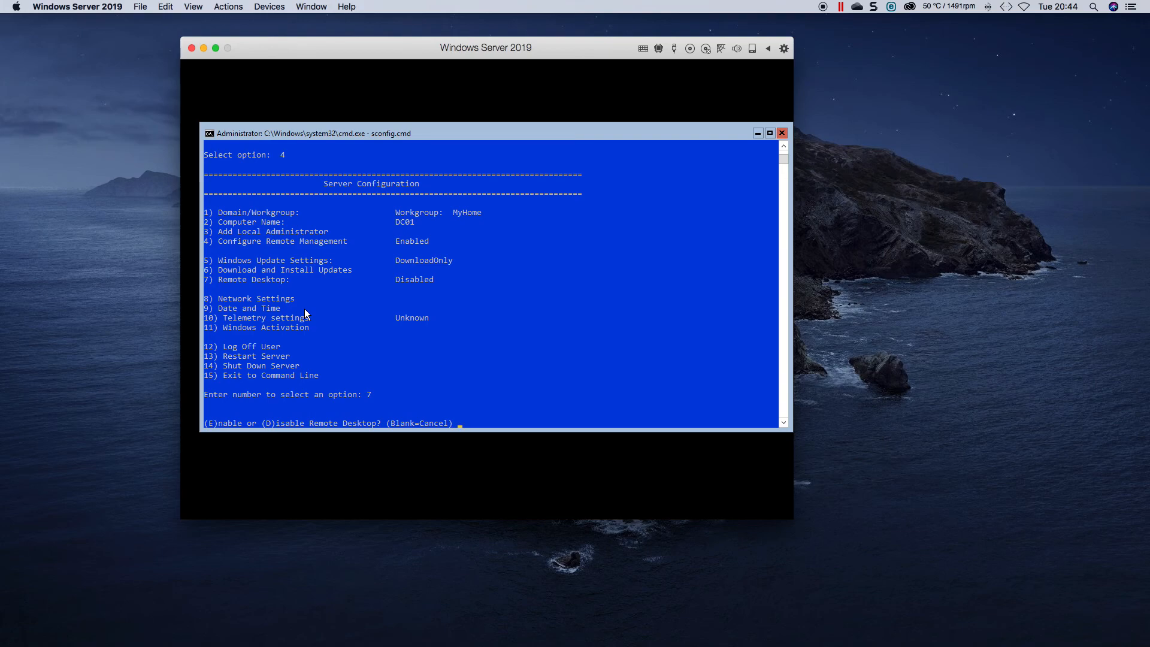
type("e")
type("1")
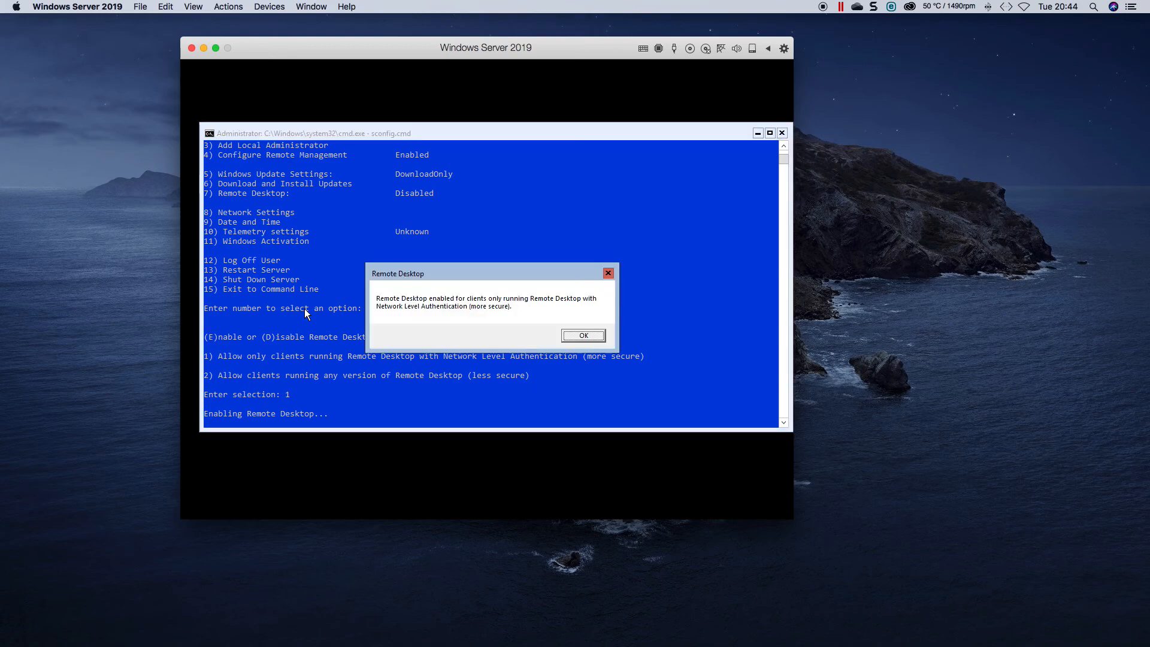
left_click(583, 335)
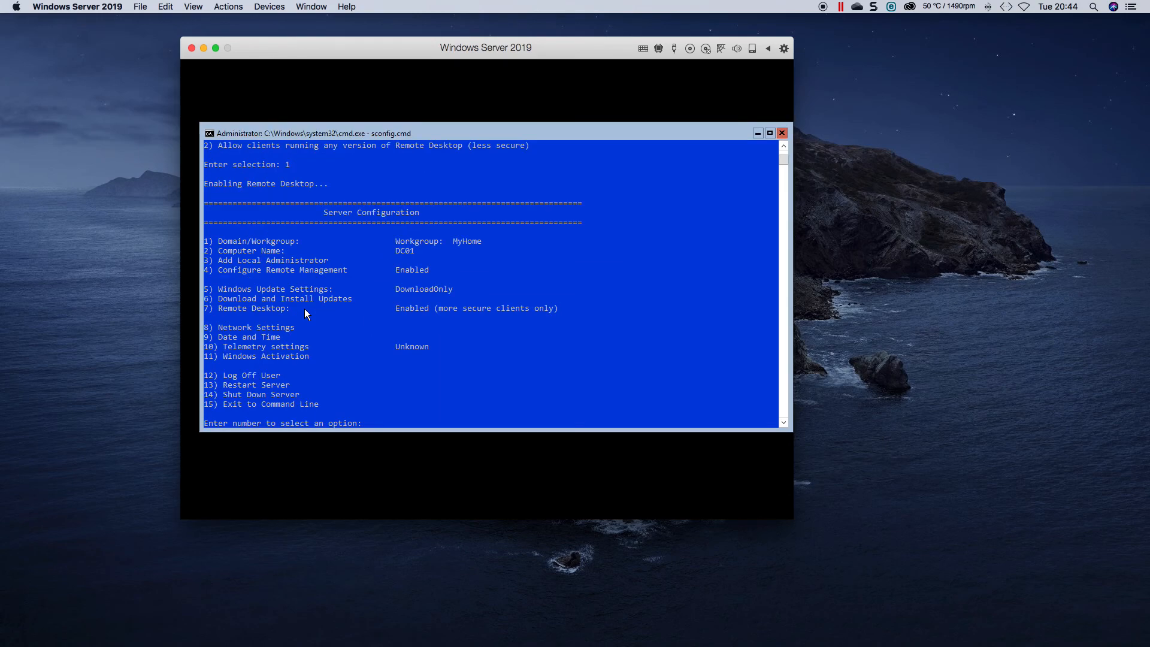
mouse_move(376, 280)
type("14")
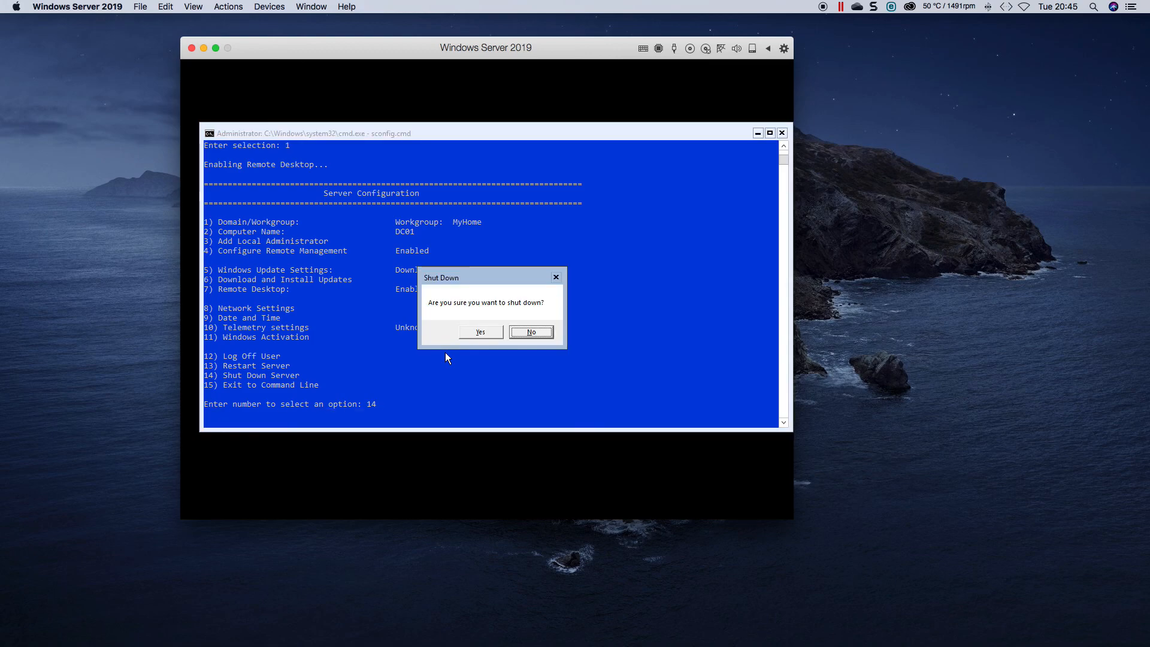
- Confirm shutting down the server via sconfig option 14
left_click(530, 331)
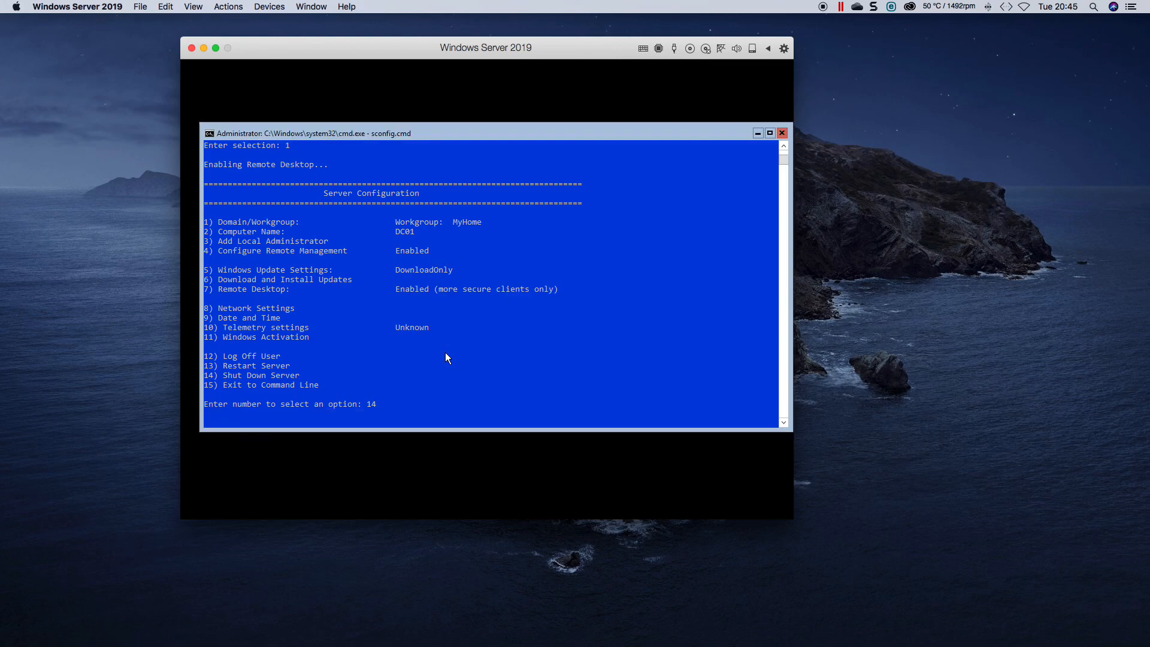